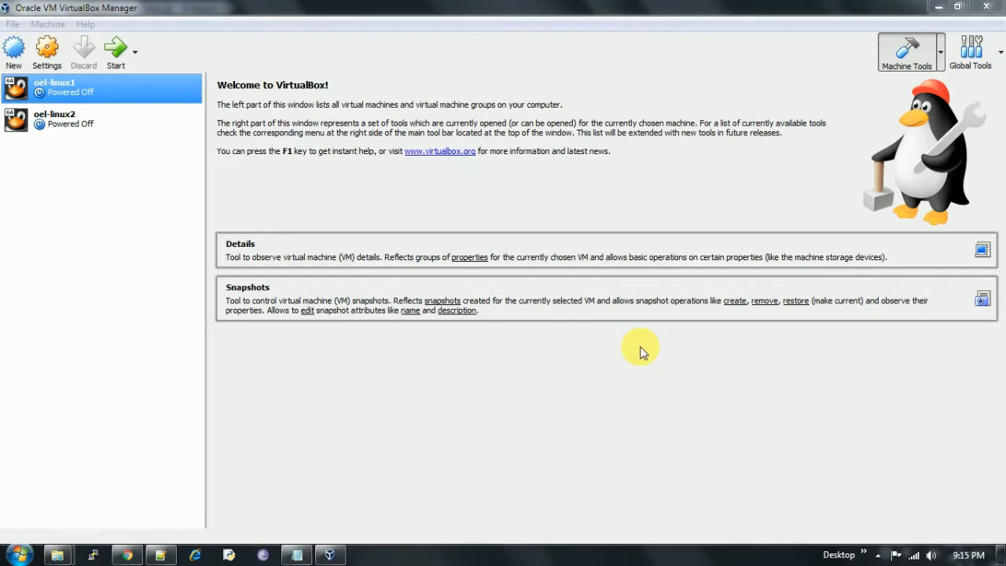
pyautogui.moveTo(641, 347)
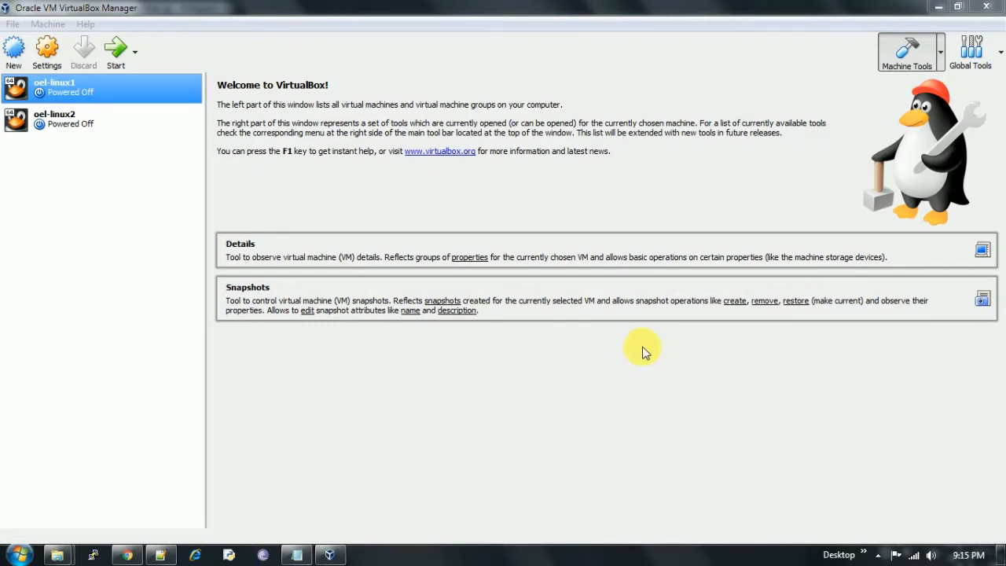
pyautogui.moveTo(47, 50)
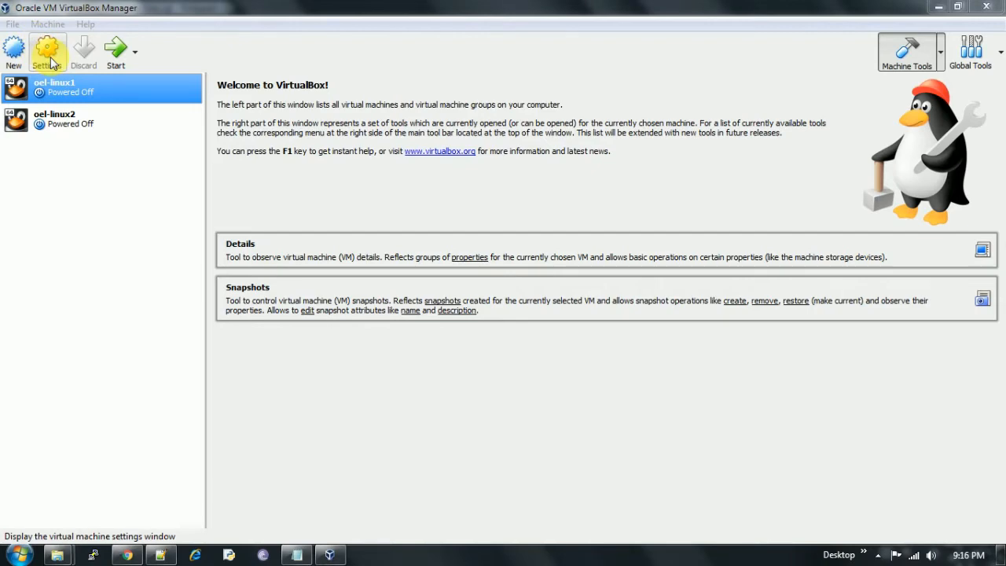
# Review oel-linux1's Storage settings: the oel-linux1.vdi disk and the SATA (AHCI) controller.
pyautogui.click(47, 50)
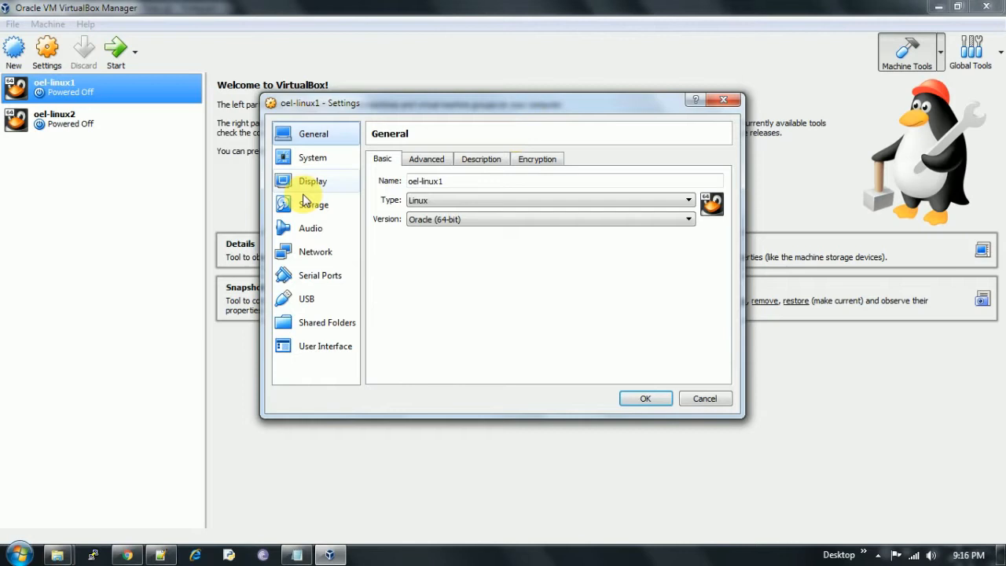
pyautogui.click(313, 204)
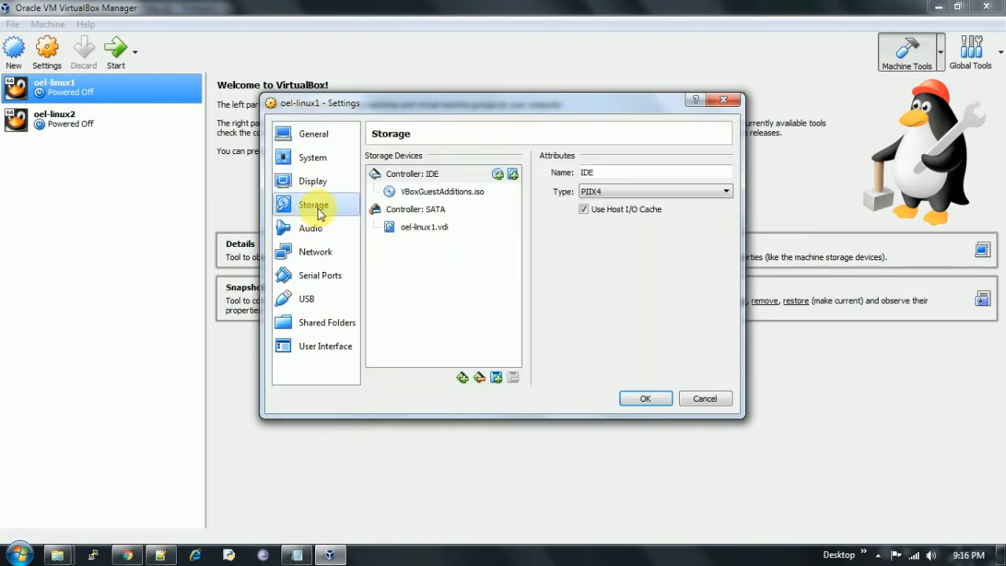
pyautogui.moveTo(424, 227)
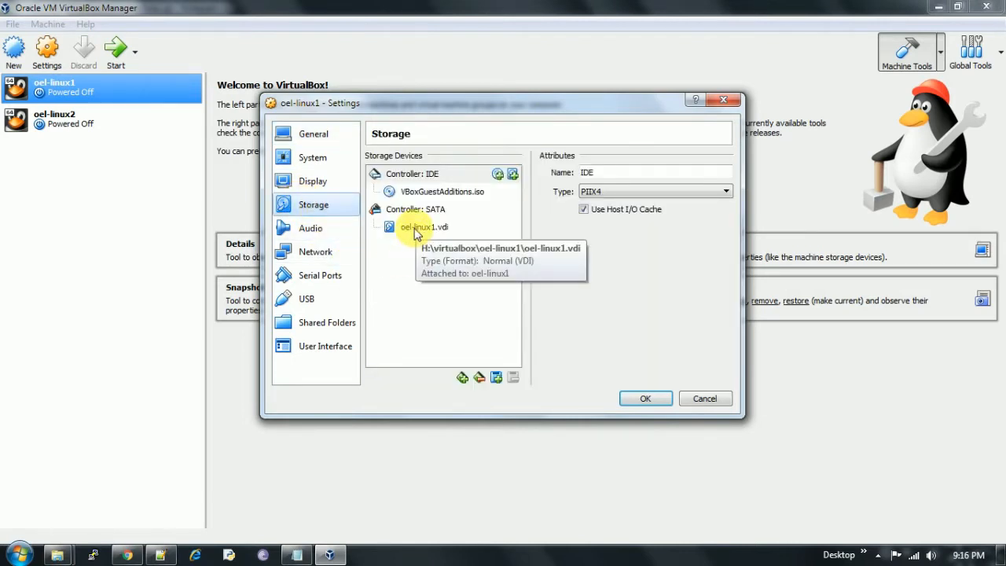
pyautogui.click(423, 226)
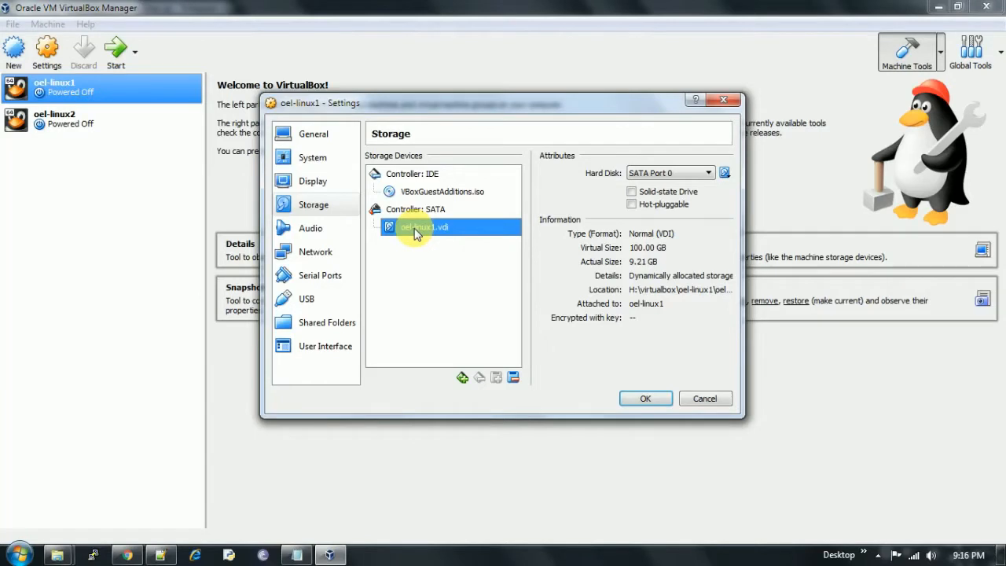
pyautogui.moveTo(422, 246)
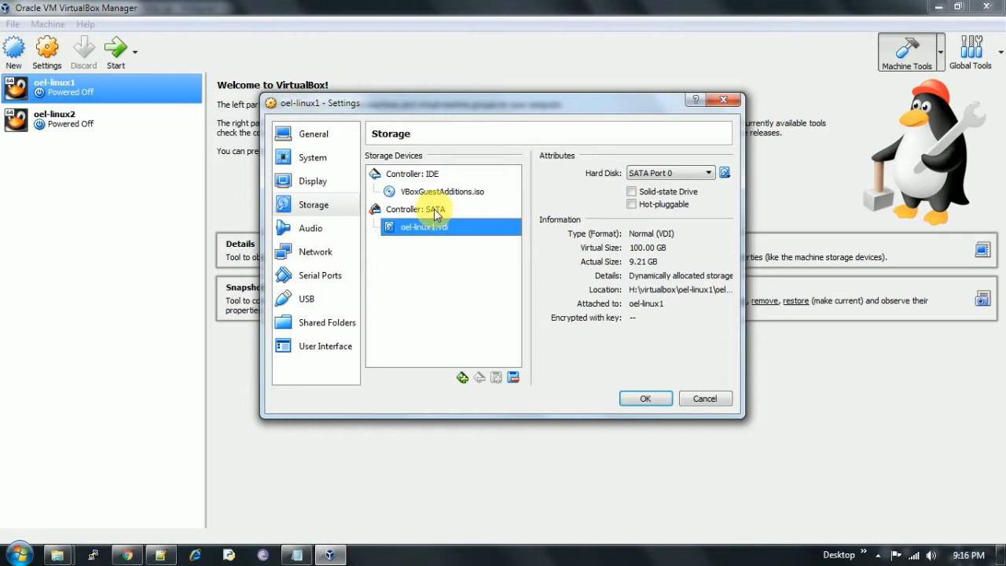
pyautogui.click(416, 210)
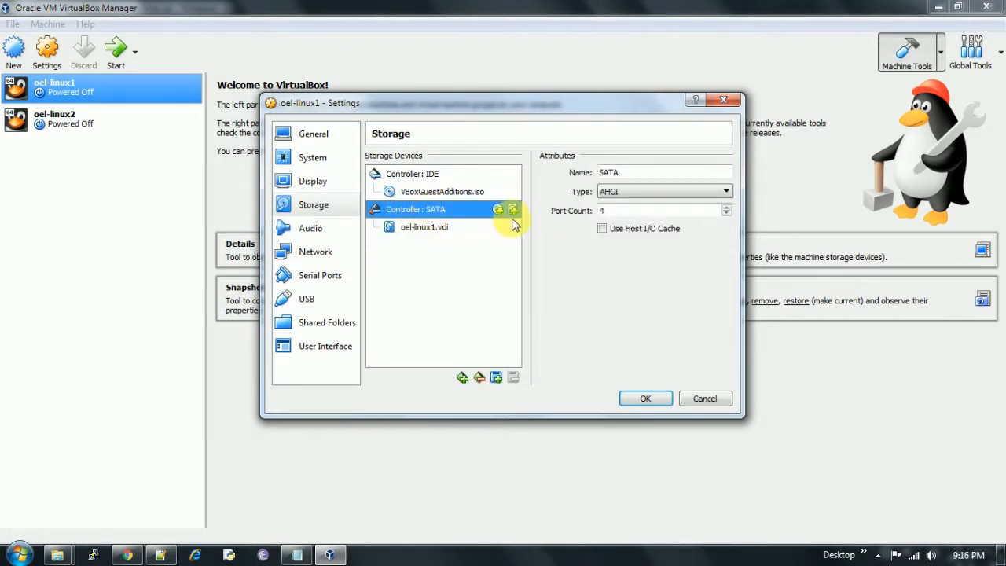
pyautogui.moveTo(512, 211)
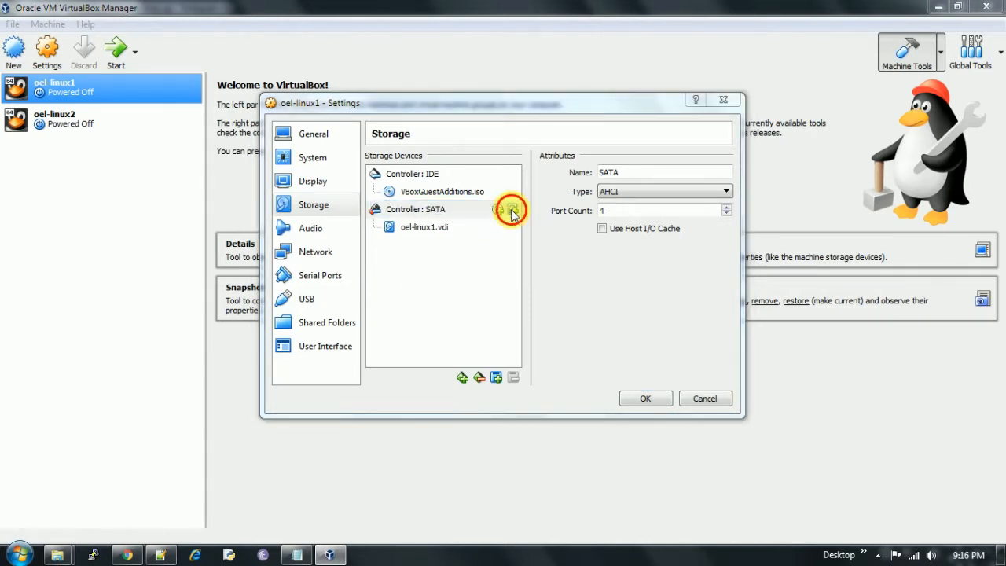
# Start a new hard disk on the SATA controller as a fixed-size VDI file.
pyautogui.click(513, 209)
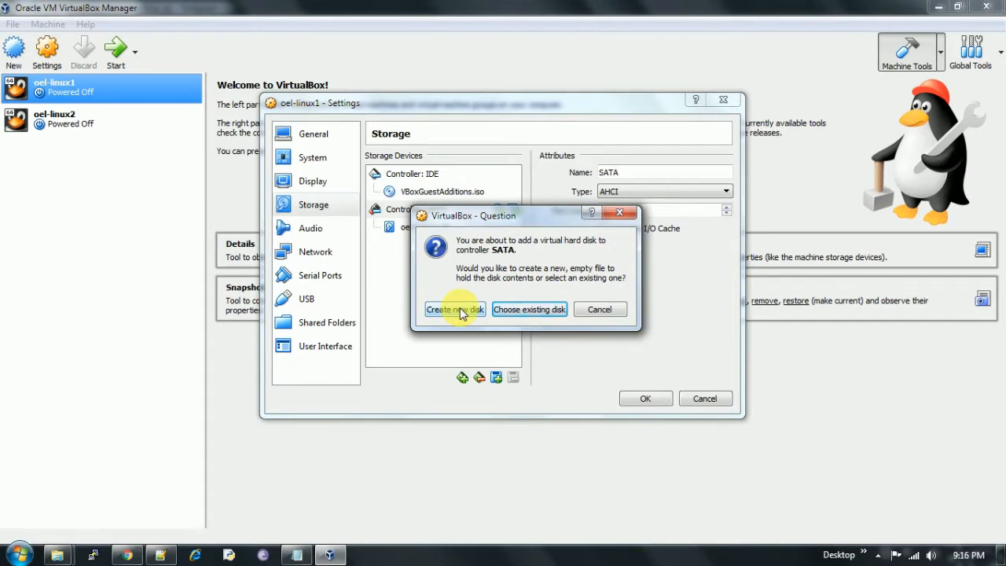
pyautogui.click(455, 308)
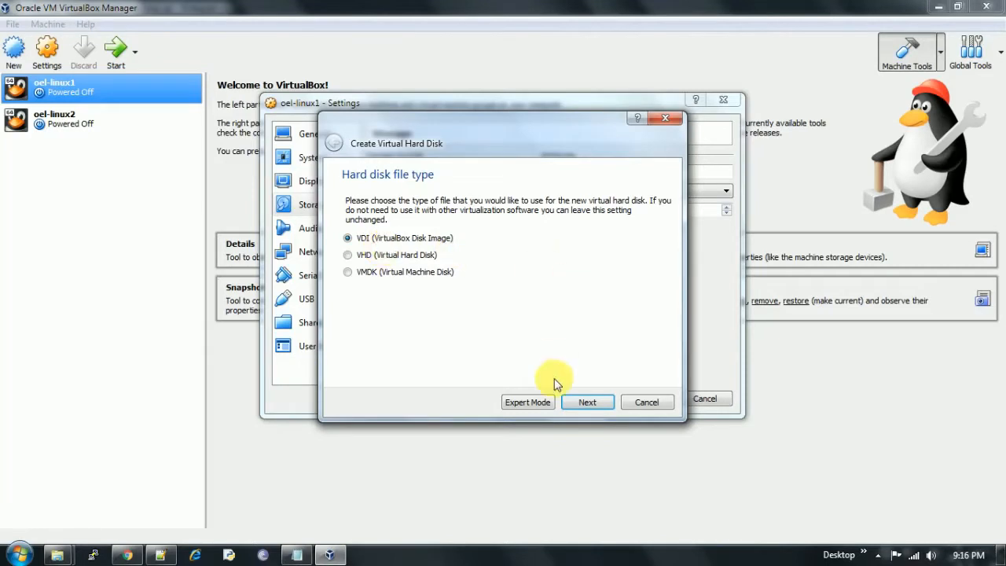
pyautogui.click(588, 403)
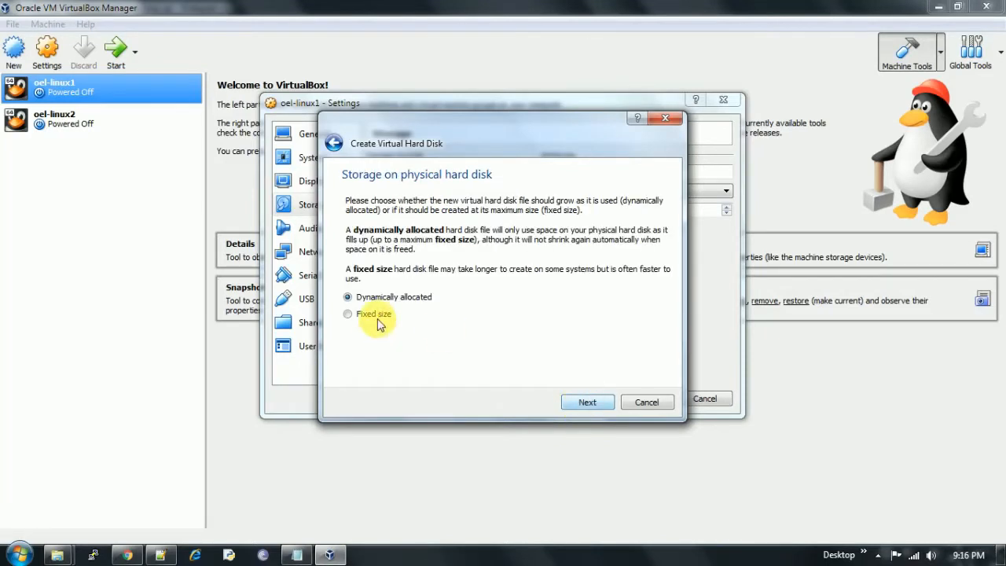
pyautogui.click(348, 315)
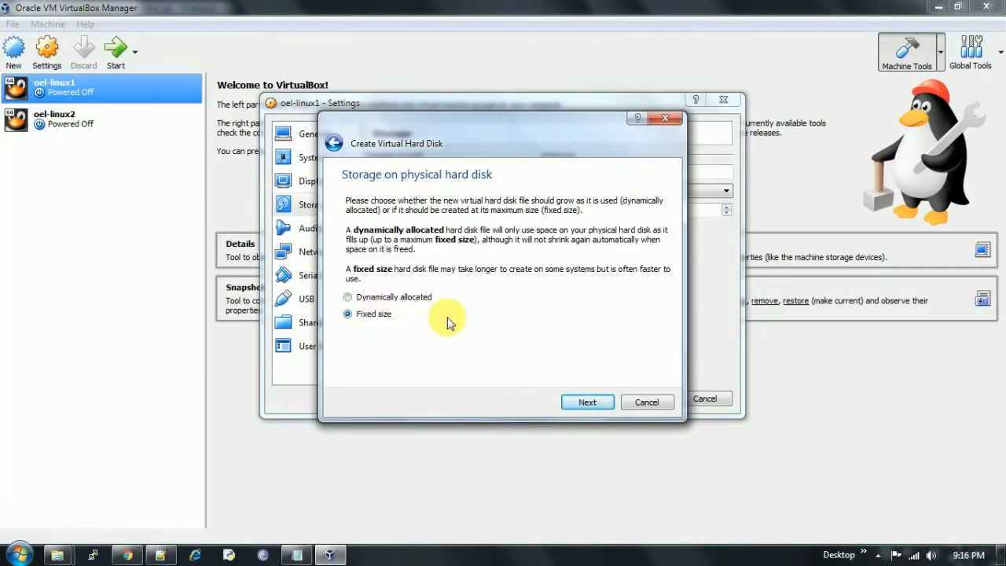
pyautogui.moveTo(606, 338)
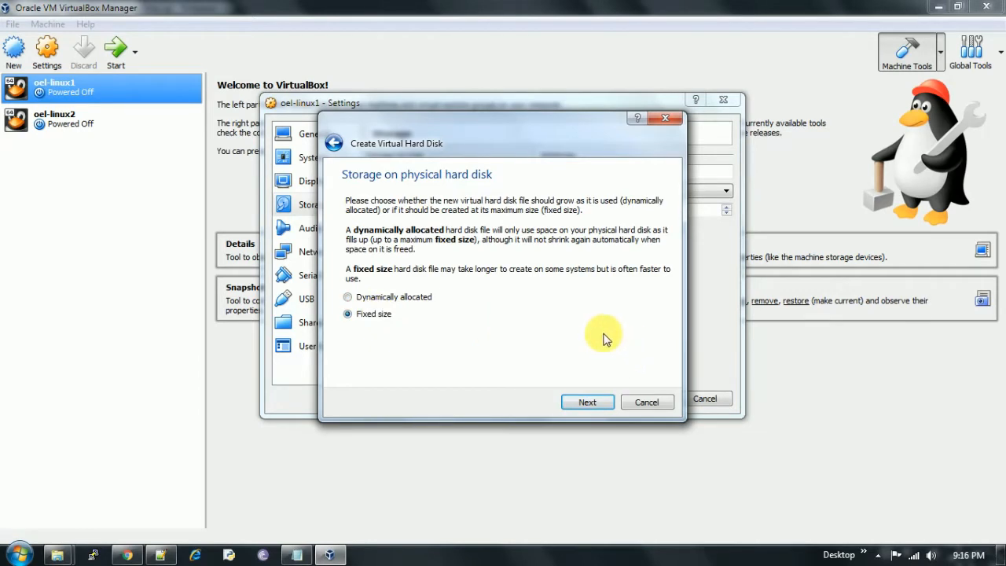
pyautogui.click(589, 402)
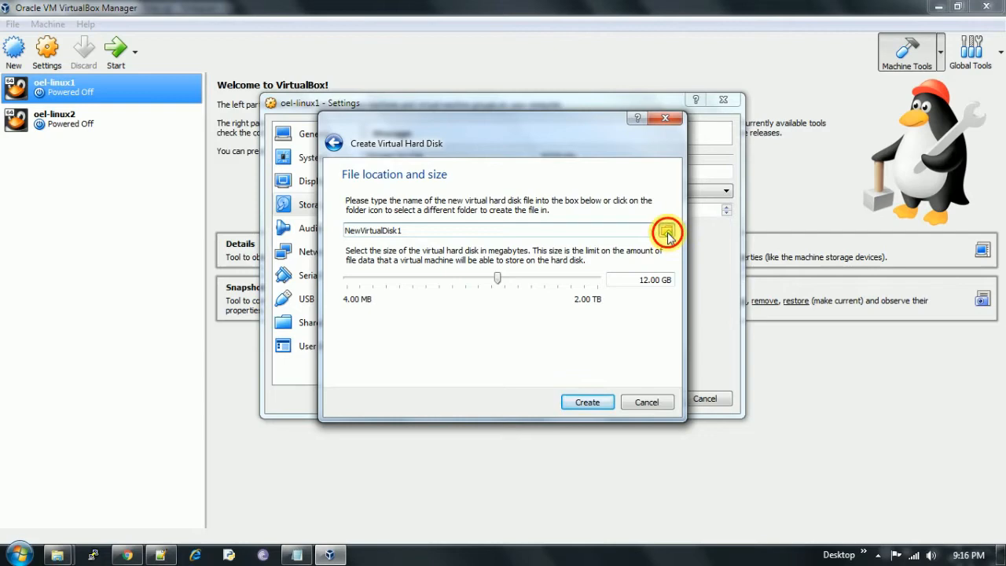
# Place the new disk as asm04.vdi in H:\virtualbox\oel-asm-disks, sized 5.00 GB.
pyautogui.click(667, 232)
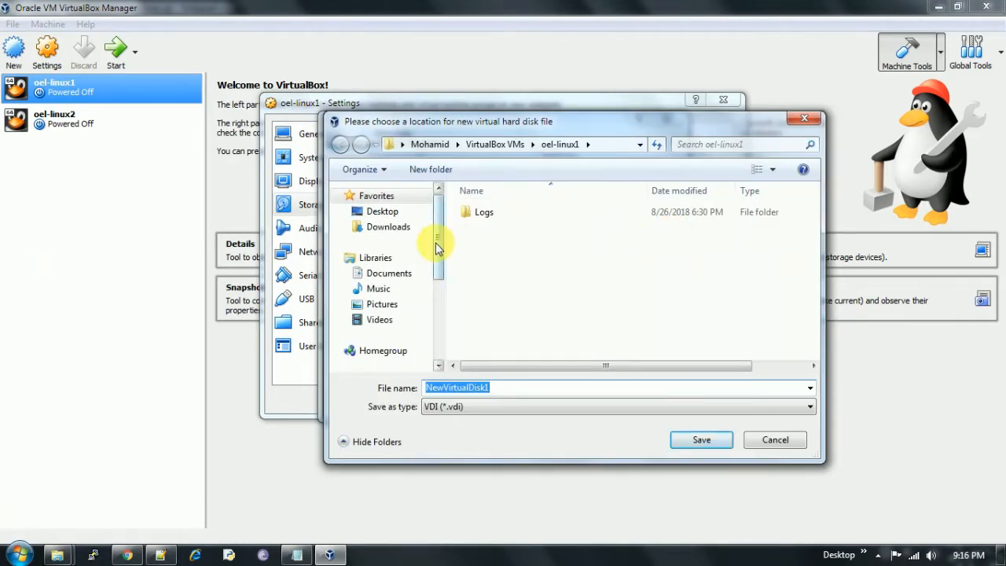
pyautogui.scroll(-3)
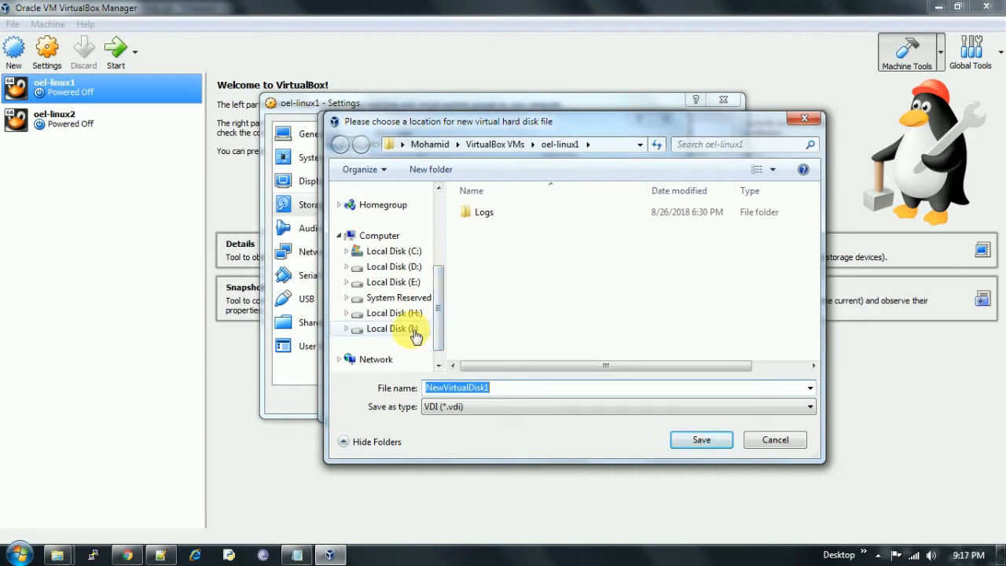
pyautogui.click(393, 329)
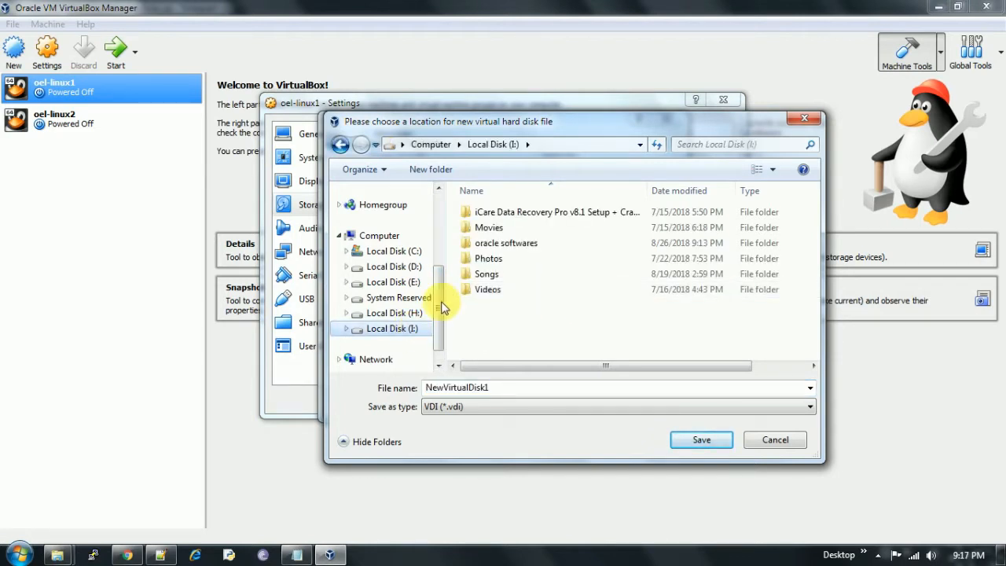
pyautogui.click(393, 312)
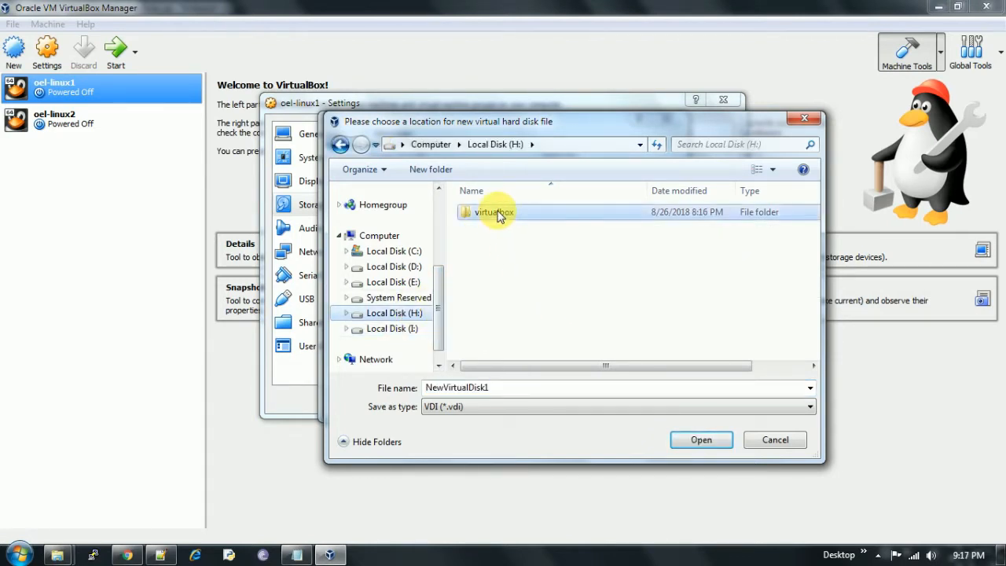
pyautogui.doubleClick(494, 212)
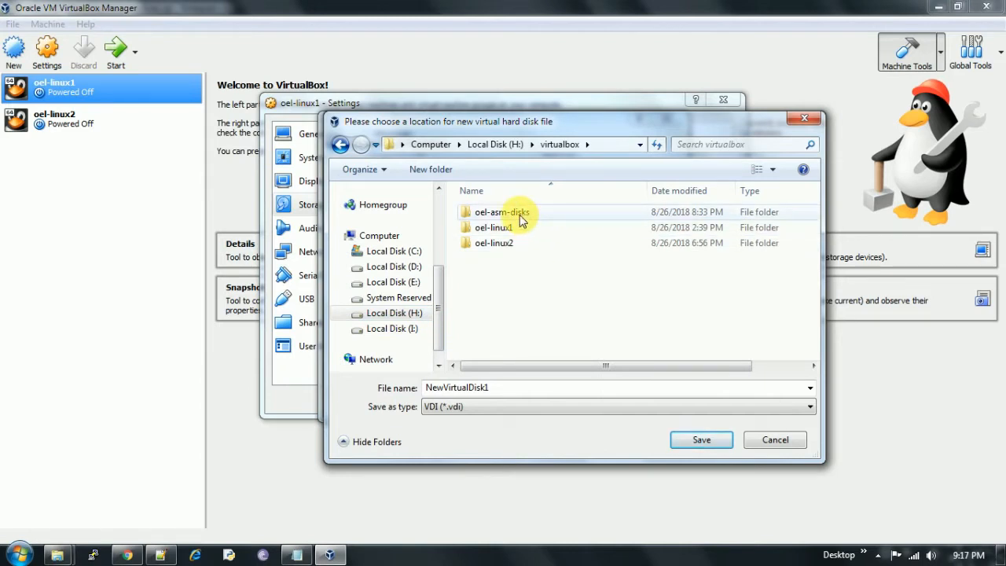
pyautogui.click(501, 211)
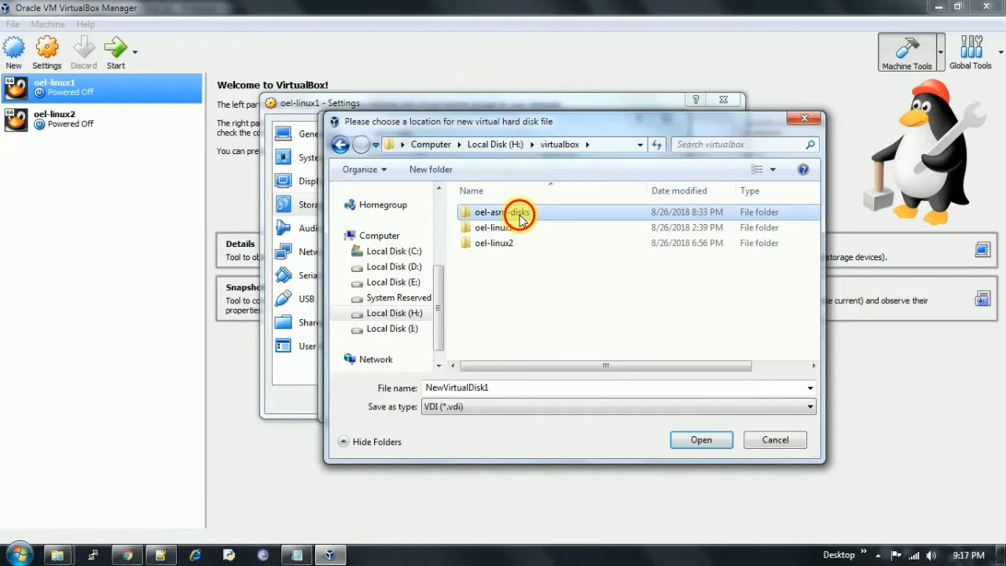
pyautogui.doubleClick(495, 213)
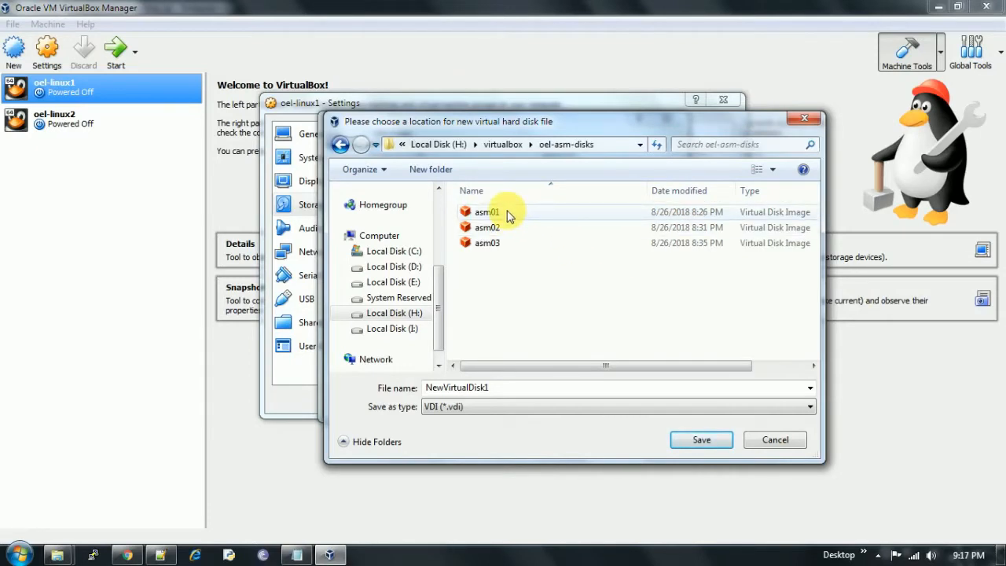
pyautogui.click(487, 211)
pyautogui.write('asm04')
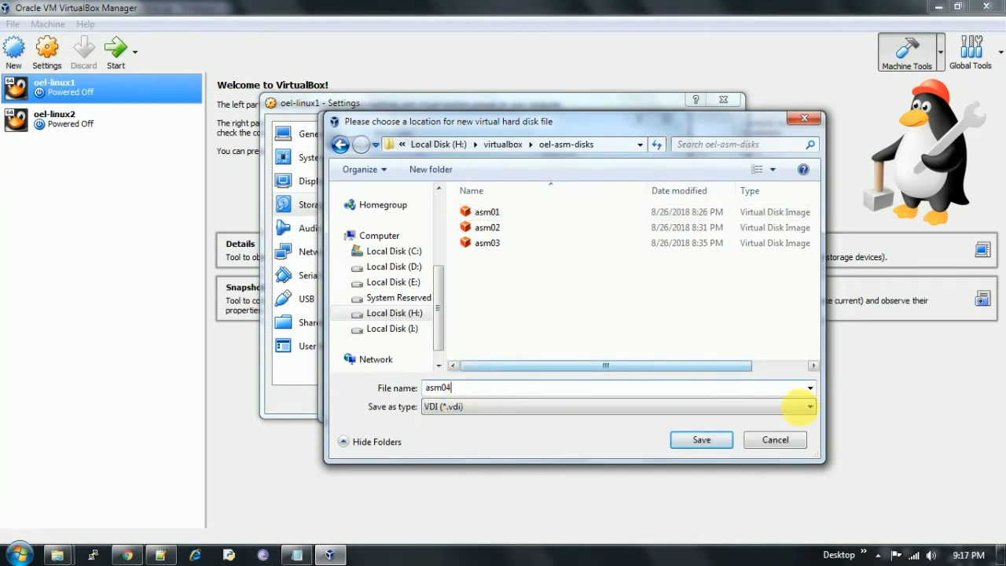
pyautogui.click(700, 440)
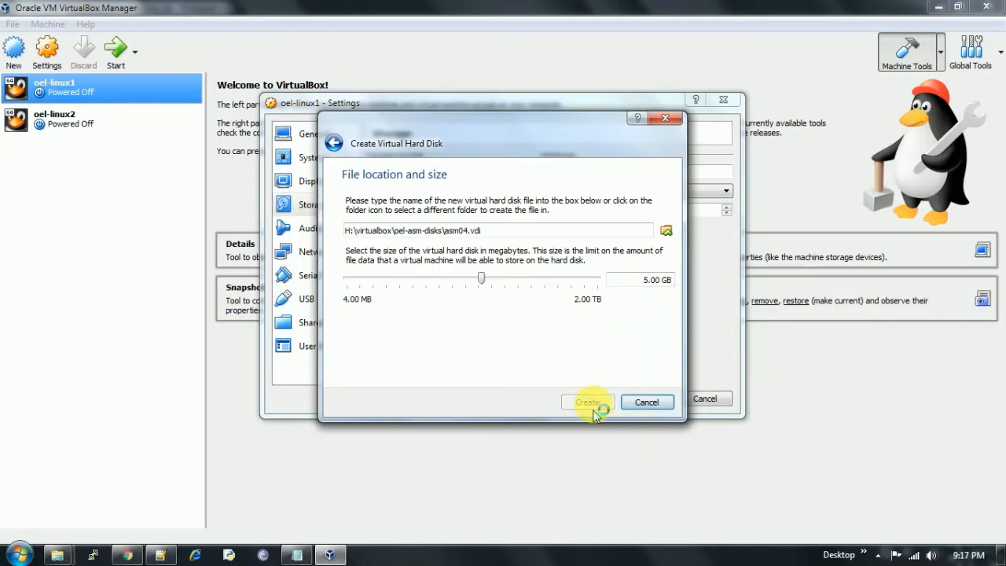
# Create asm04.vdi so it appears under oel-linux1's SATA controller.
pyautogui.click(588, 403)
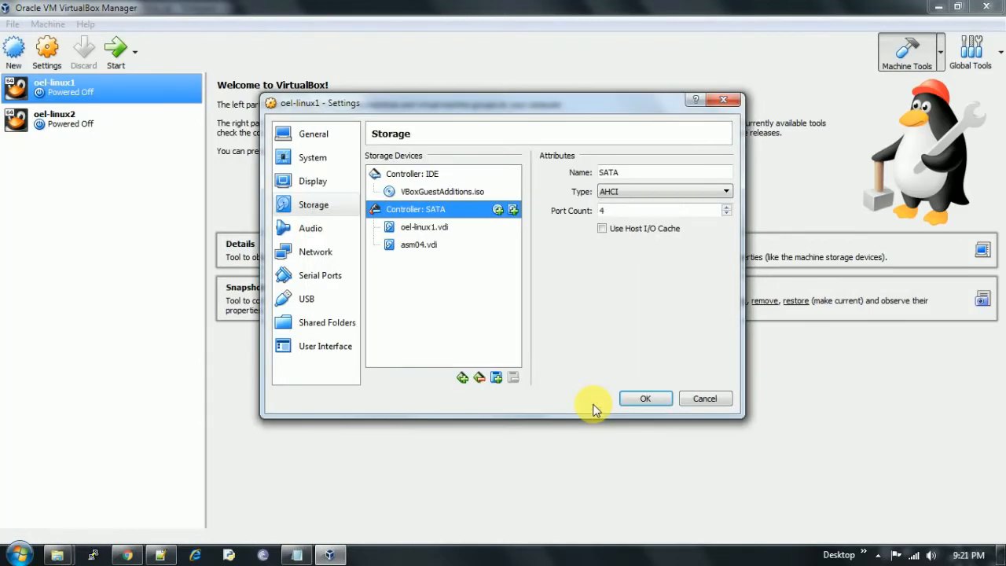
pyautogui.moveTo(503, 270)
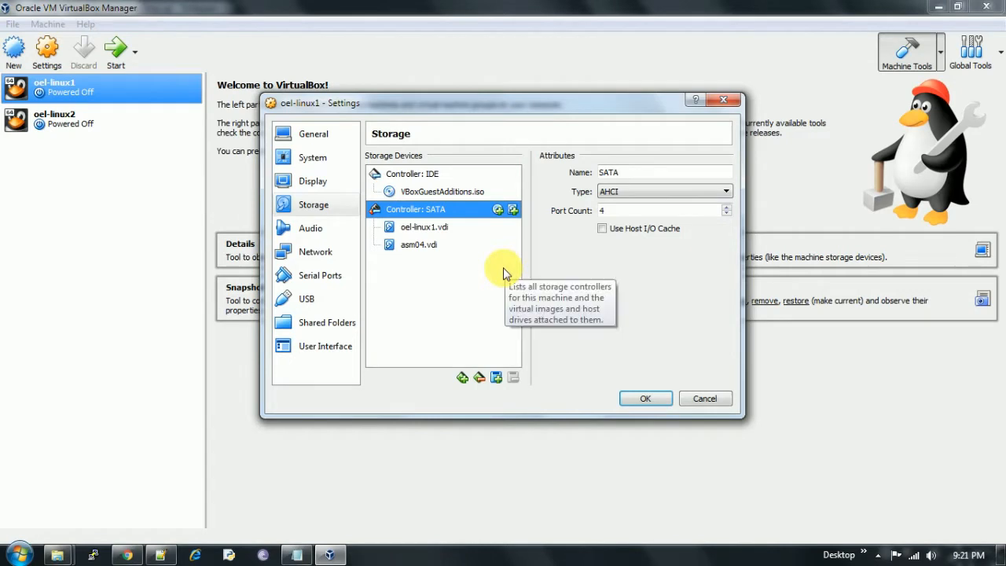
# View asm04.vdi's details: a normal 5 GB VDI on SATA Port 1.
pyautogui.click(418, 246)
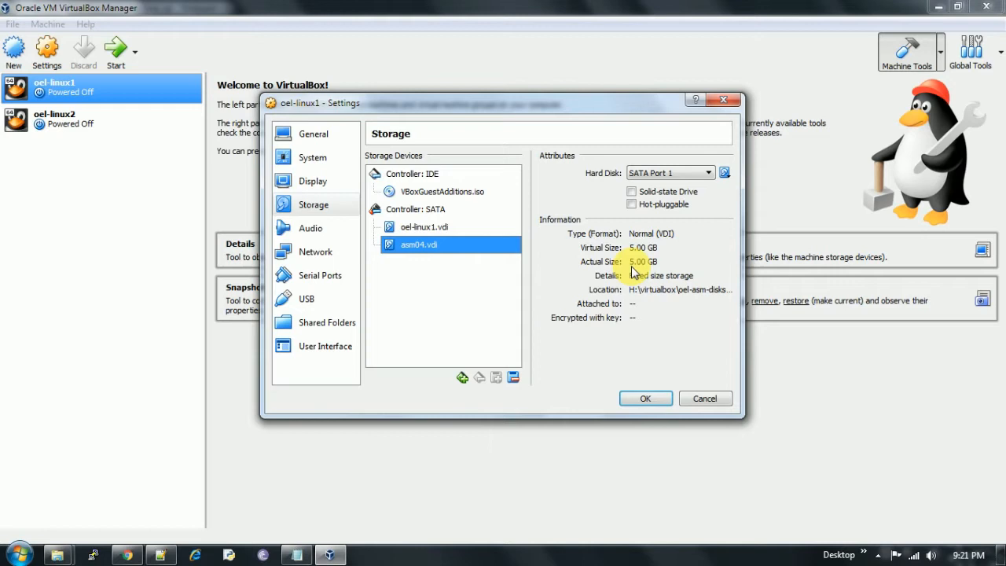
pyautogui.moveTo(645, 267)
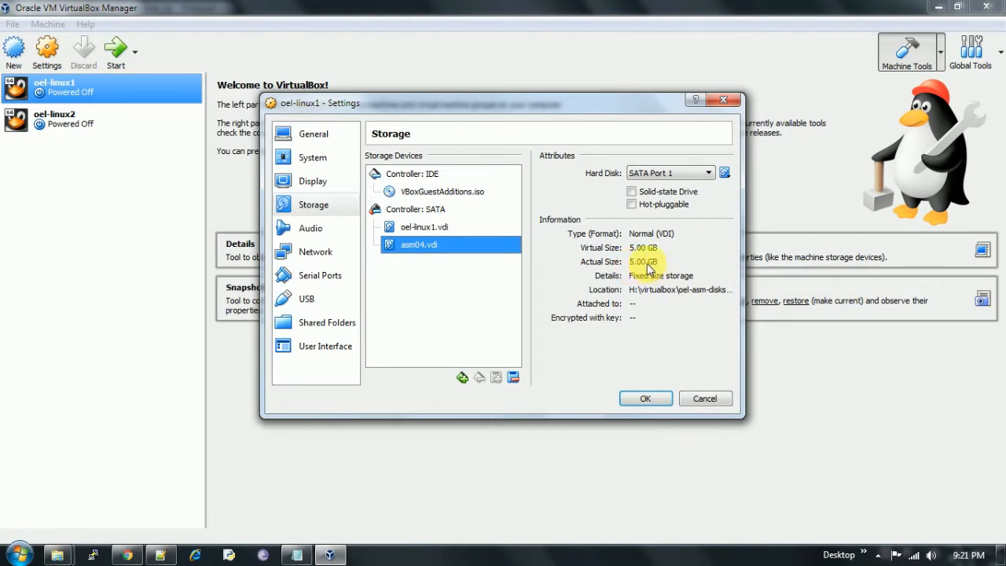
pyautogui.moveTo(735, 299)
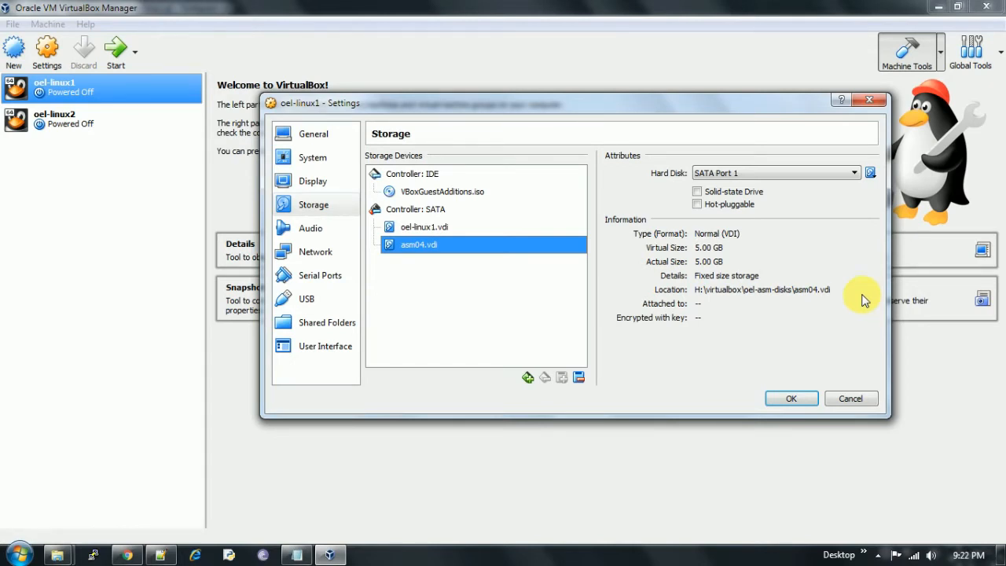
pyautogui.moveTo(519, 284)
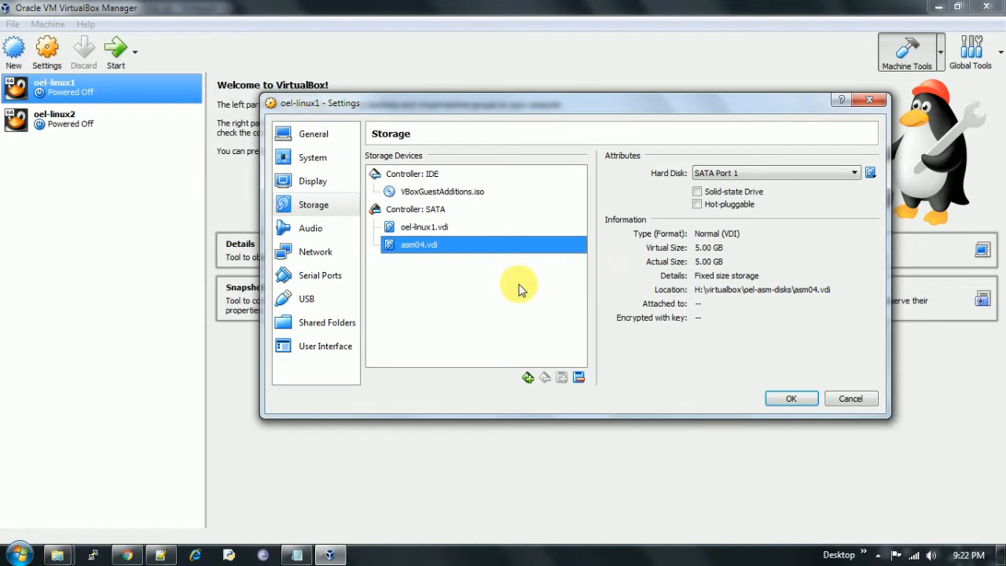
pyautogui.moveTo(519, 291)
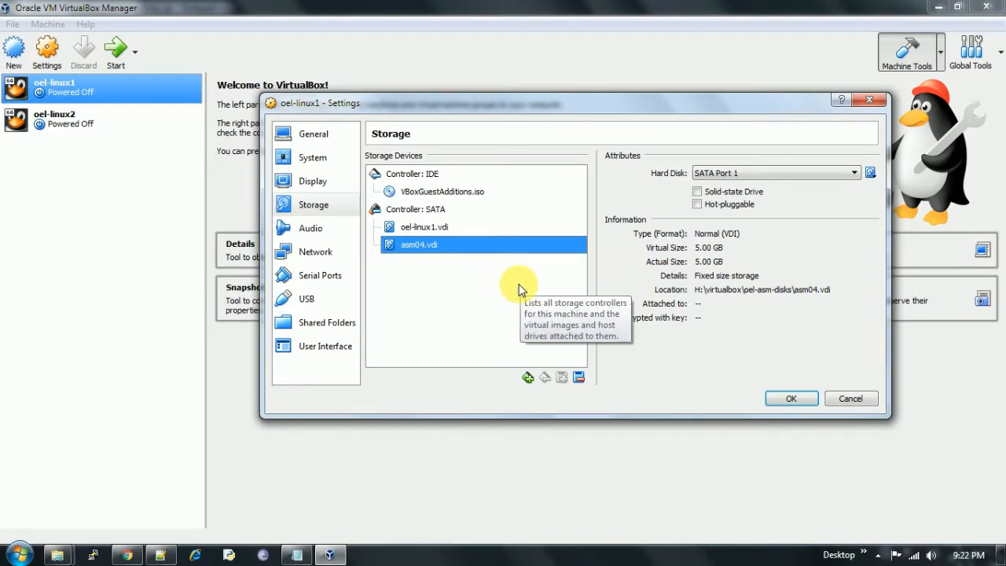
pyautogui.moveTo(543, 296)
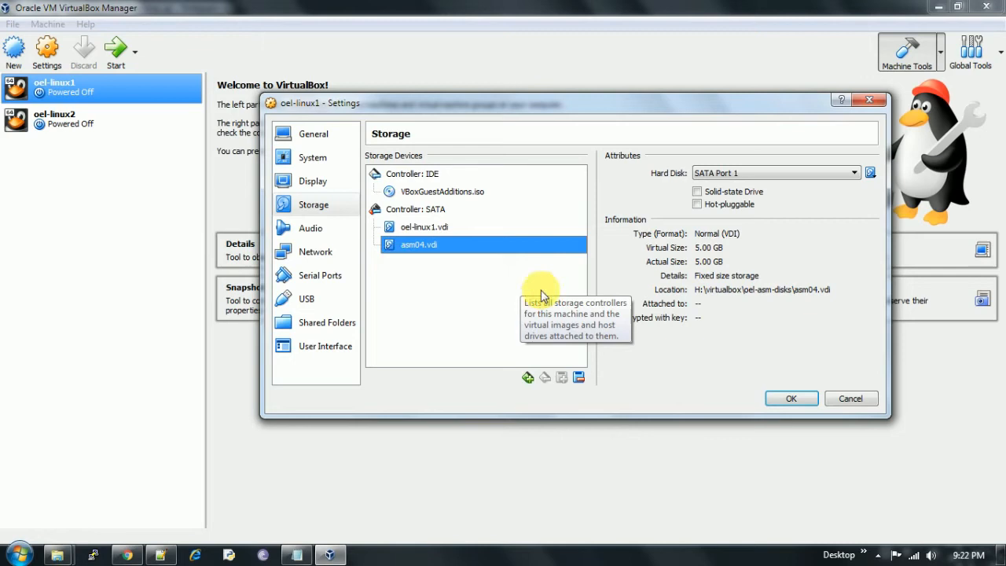
pyautogui.moveTo(570, 352)
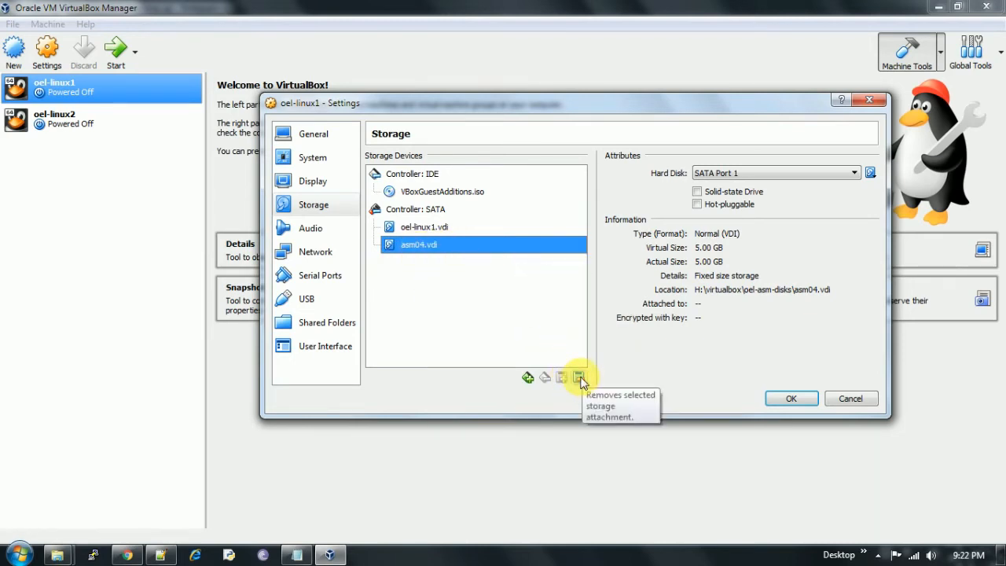
# Remove the asm04.vdi attachment from oel-linux1's SATA controller.
pyautogui.click(578, 378)
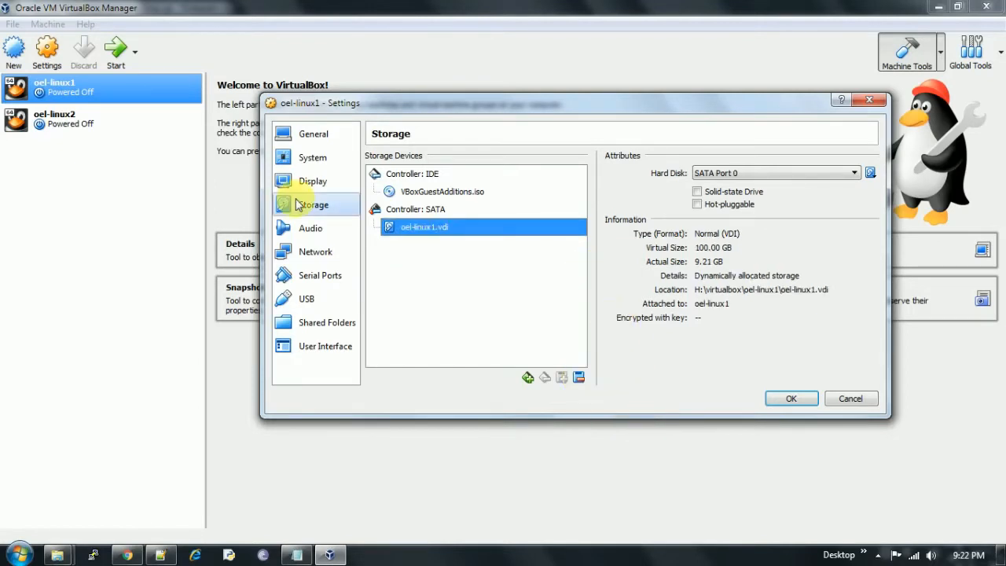
pyautogui.moveTo(487, 227)
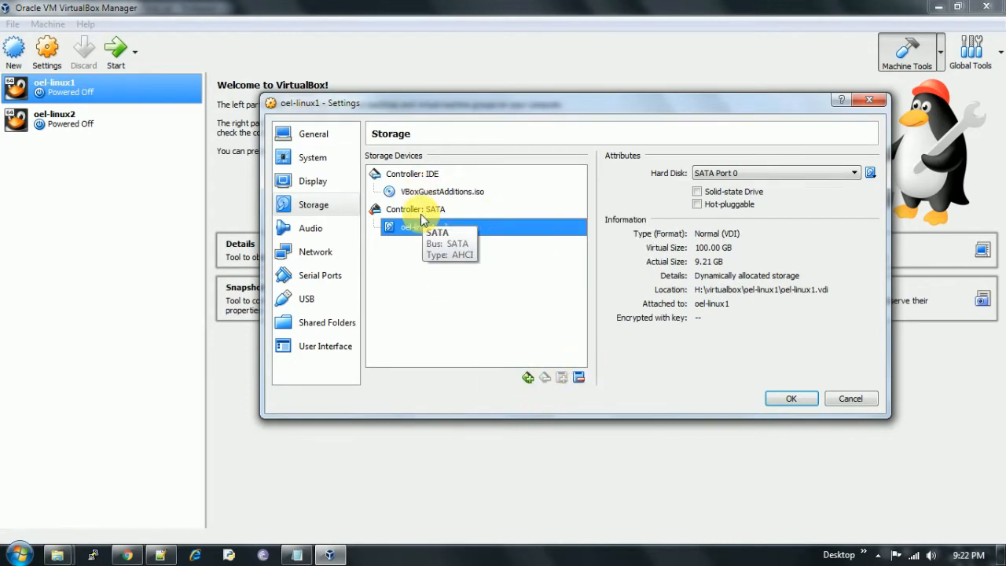
pyautogui.click(415, 209)
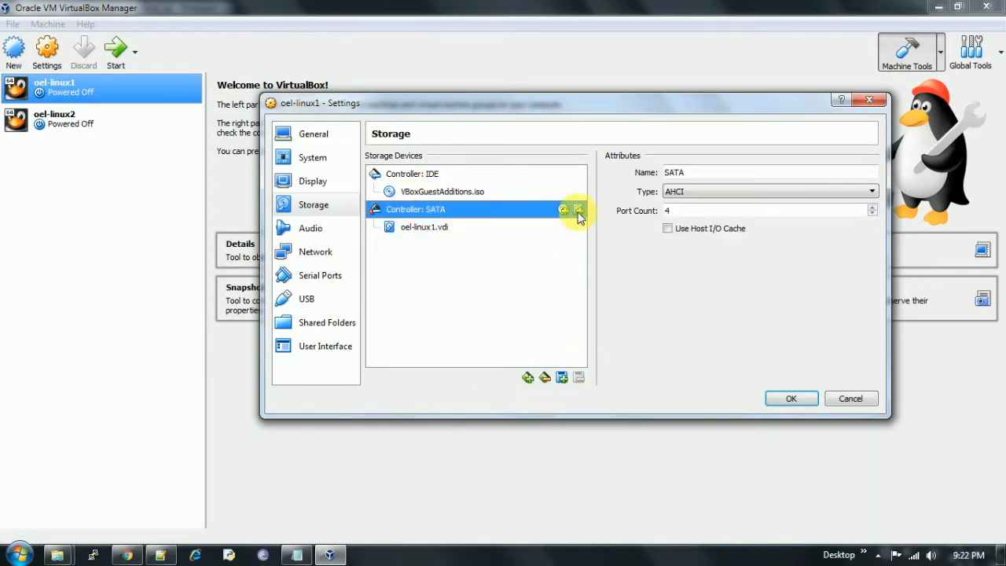
# Attach the existing asm01.vdi from H:\virtualbox\oel-asm-disks to the SATA controller.
pyautogui.click(563, 211)
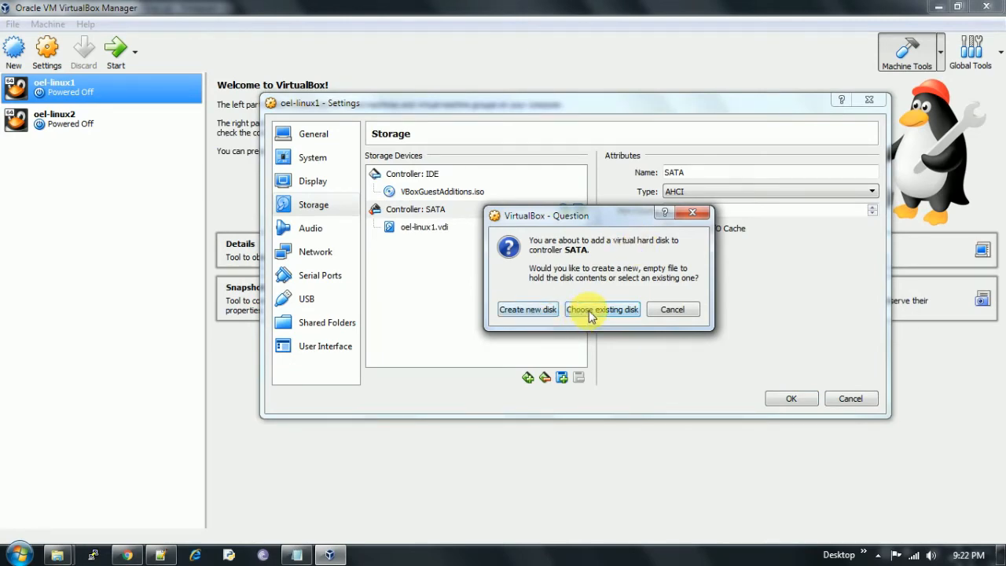
pyautogui.click(602, 308)
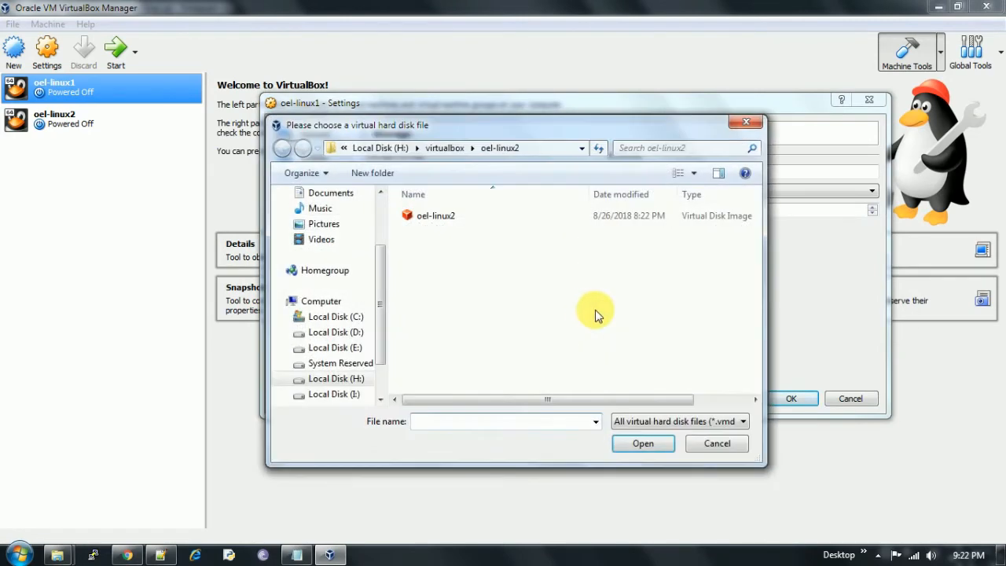
pyautogui.scroll(-3)
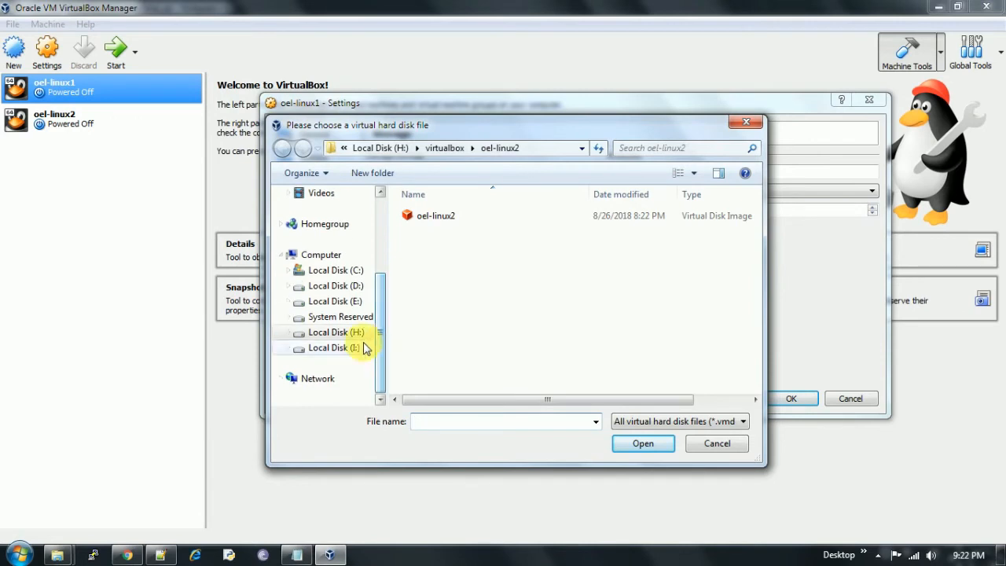
pyautogui.click(283, 148)
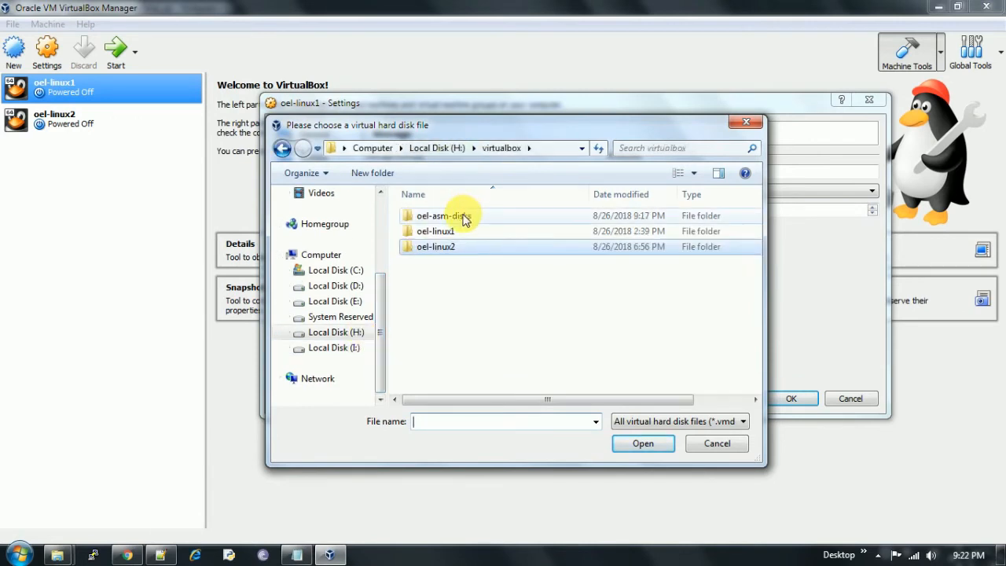
pyautogui.doubleClick(444, 216)
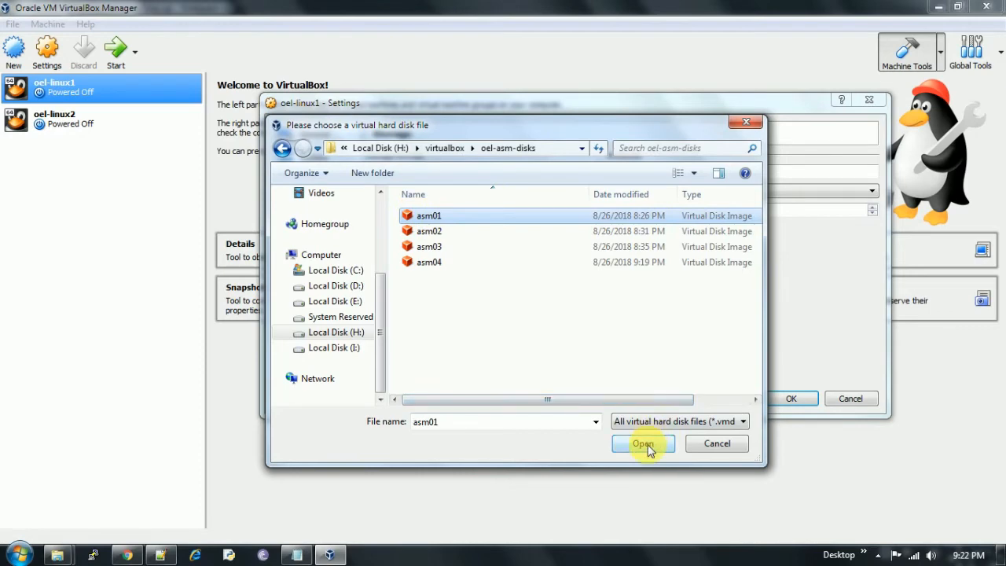
pyautogui.click(643, 443)
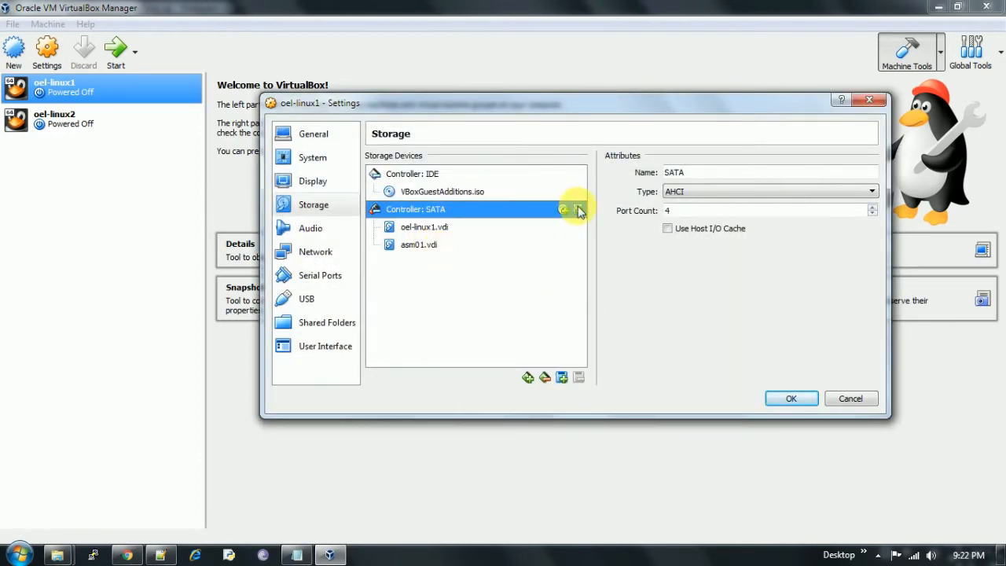
# Attach the existing asm02, asm03 and asm04 disks to the SATA controller as well.
pyautogui.click(563, 211)
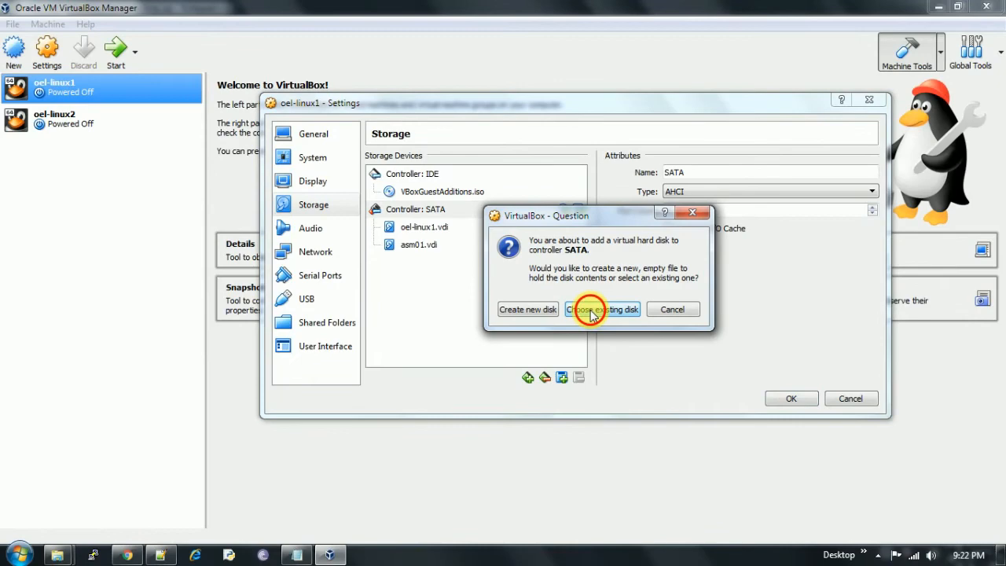
pyautogui.click(602, 308)
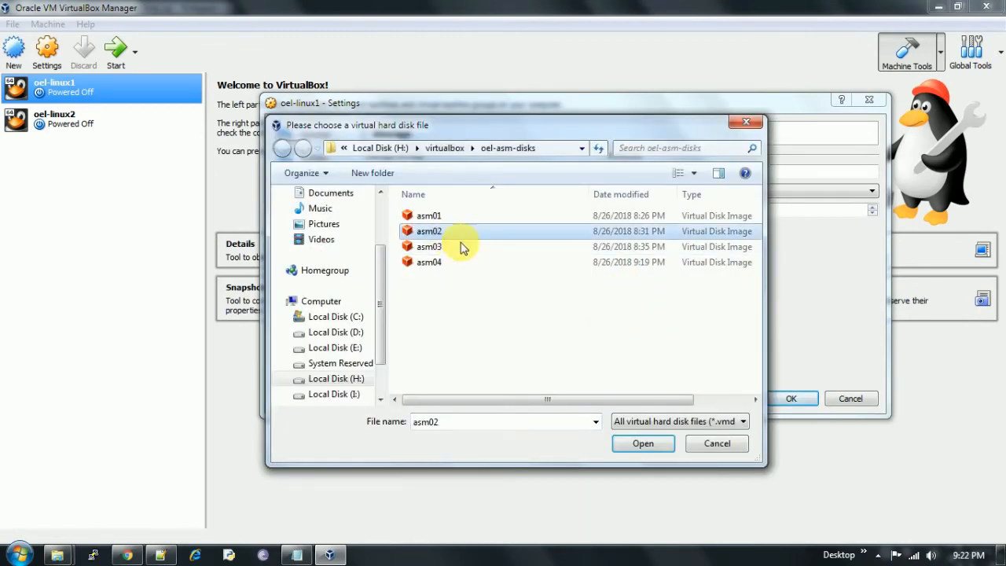
pyautogui.click(641, 443)
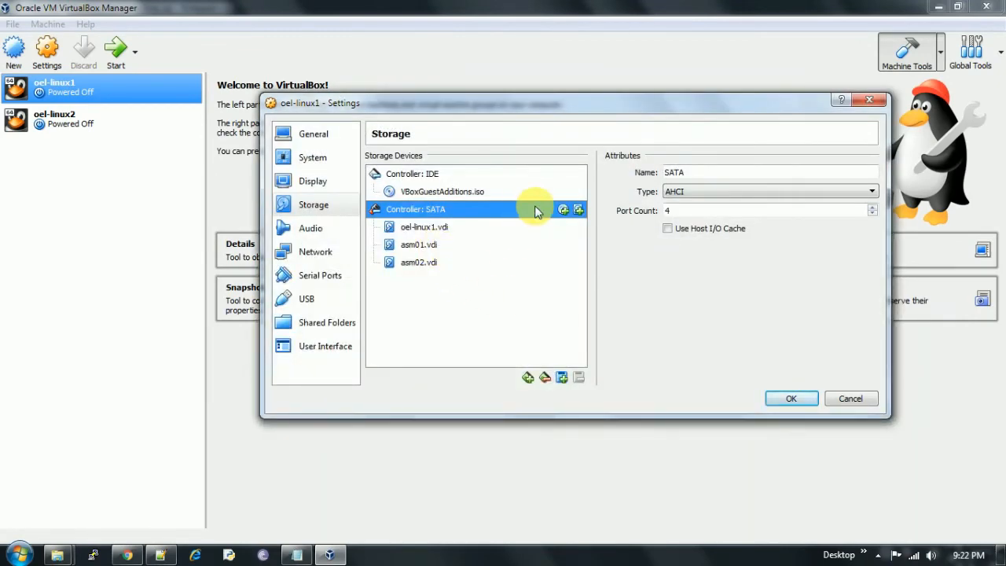
pyautogui.click(563, 209)
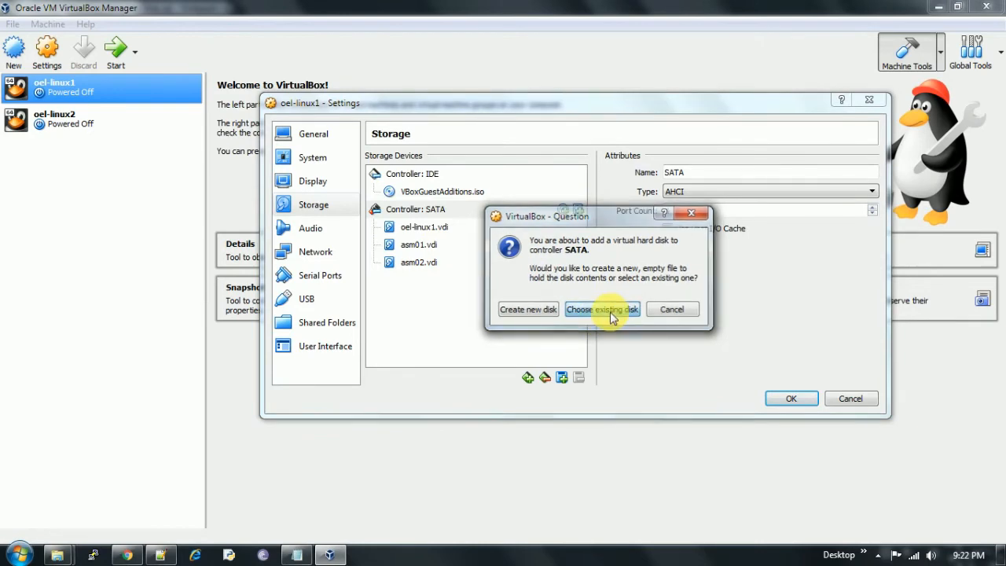
pyautogui.click(603, 309)
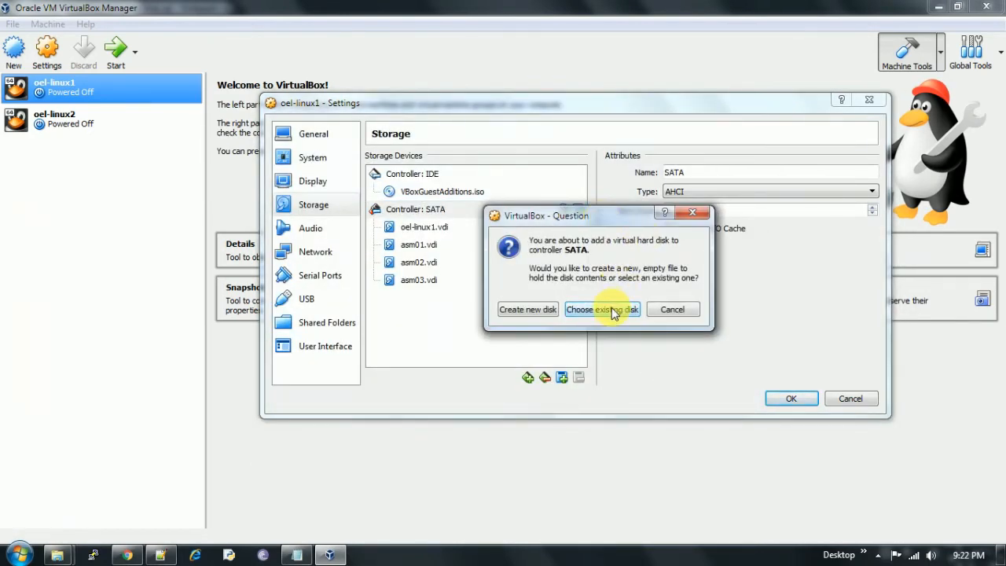
pyautogui.click(603, 308)
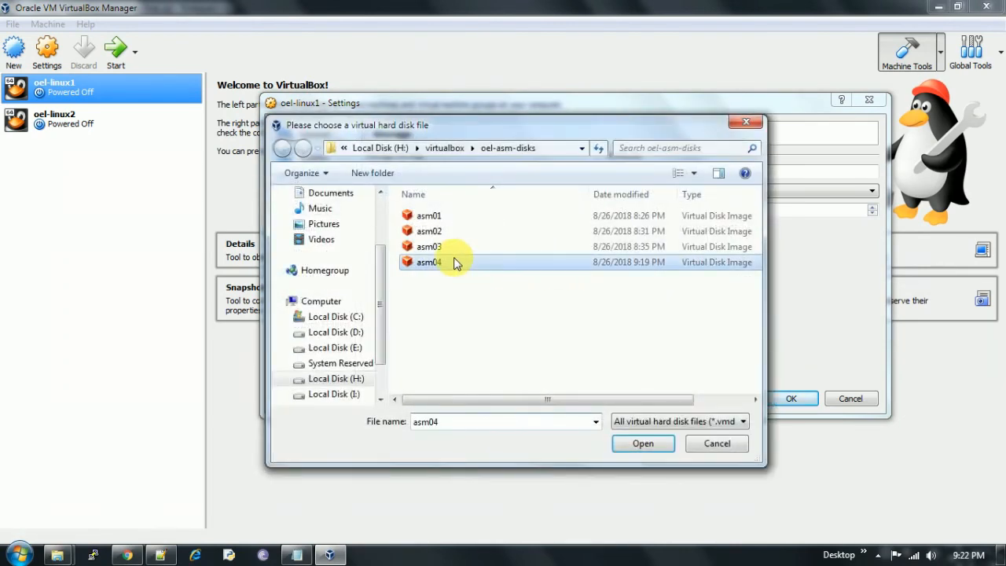
pyautogui.click(642, 443)
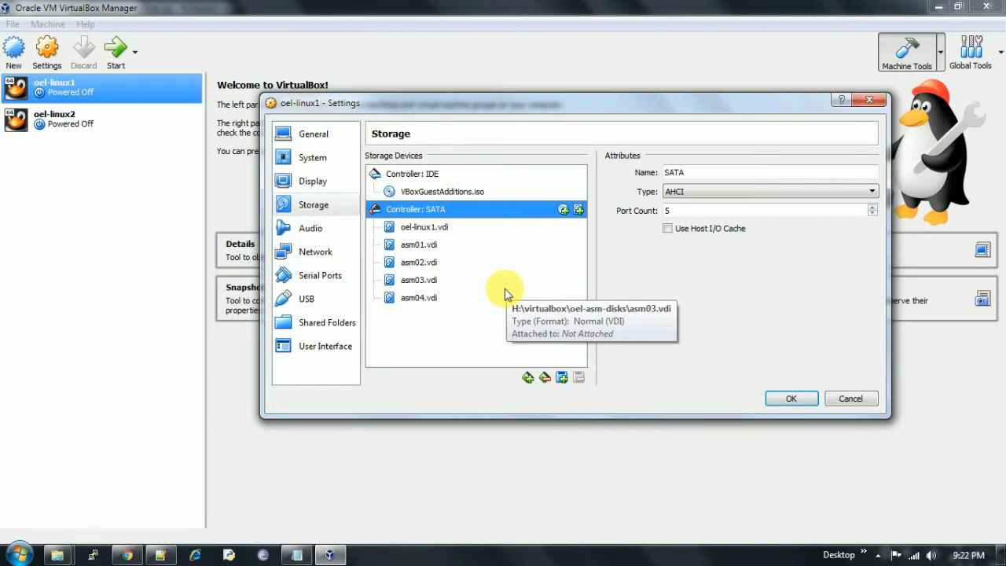
pyautogui.moveTo(770, 281)
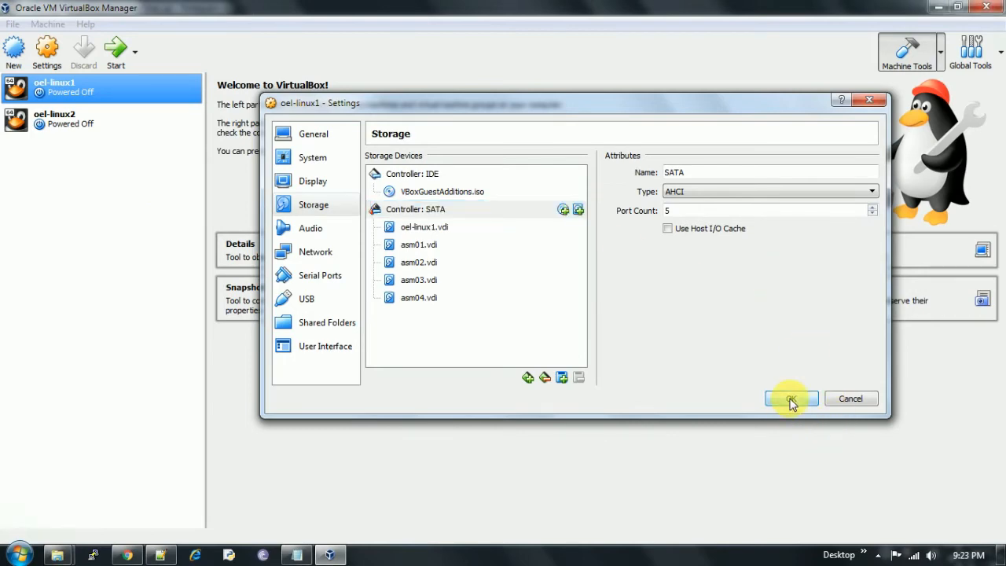
# Save oel-linux1's storage with asm01–asm04 on SATA ports 1–4 and check oel-linux2's details.
pyautogui.click(791, 400)
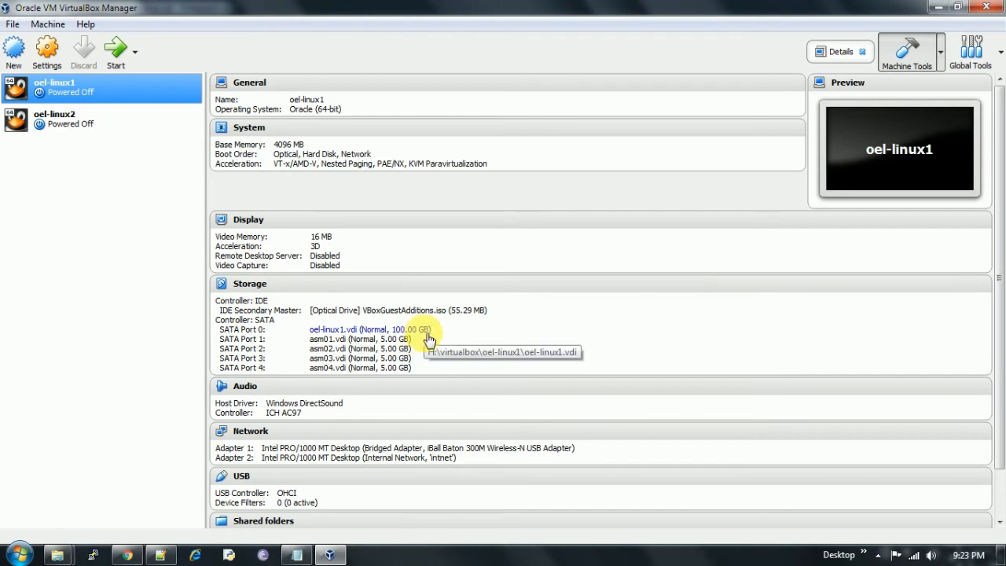
pyautogui.moveTo(401, 350)
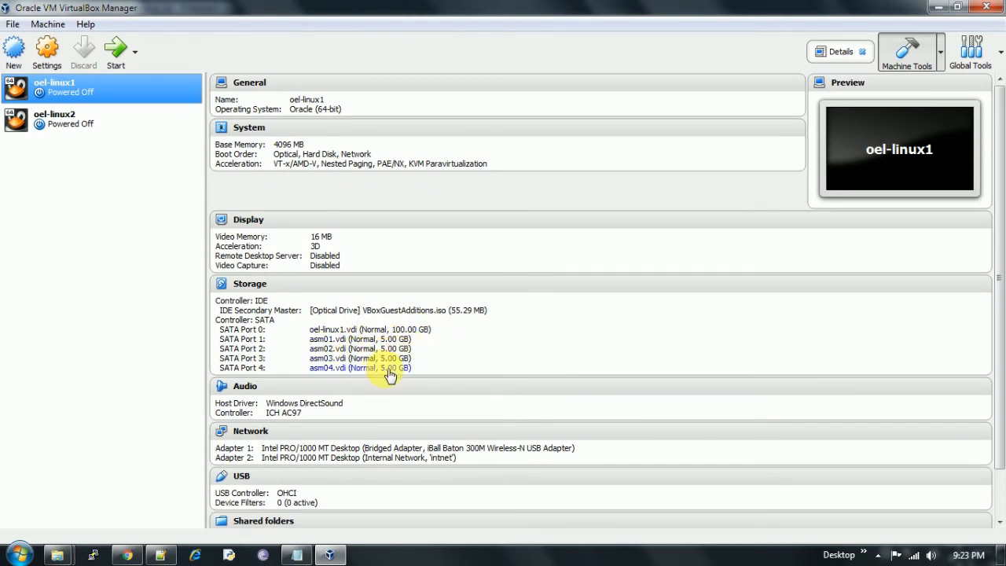
pyautogui.moveTo(407, 362)
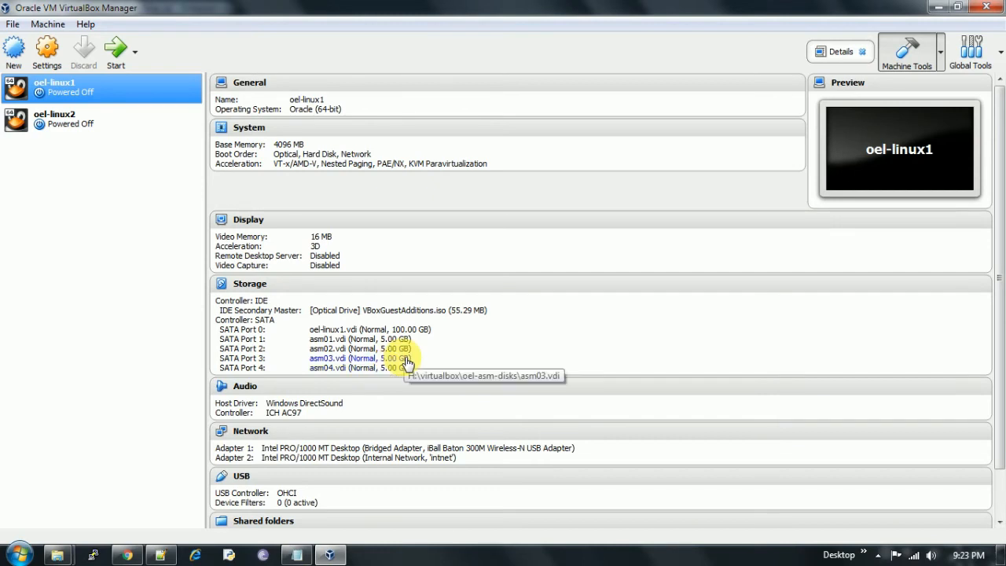
pyautogui.moveTo(431, 361)
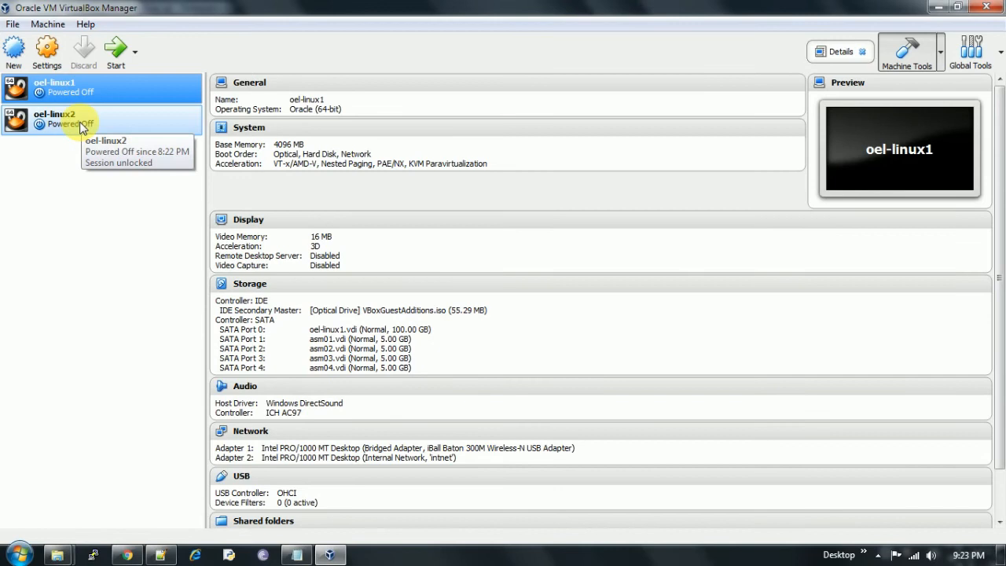
pyautogui.click(55, 120)
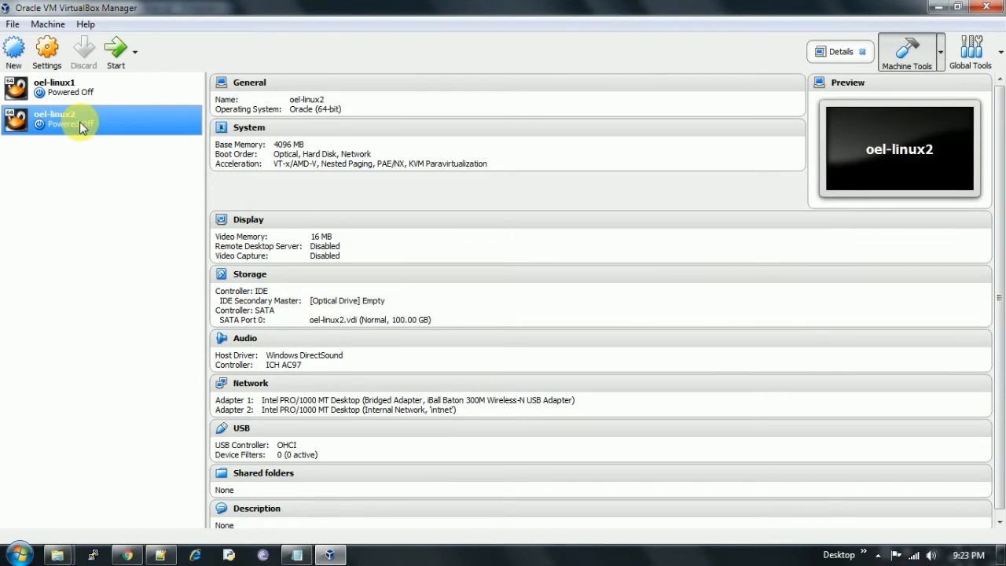
pyautogui.moveTo(139, 189)
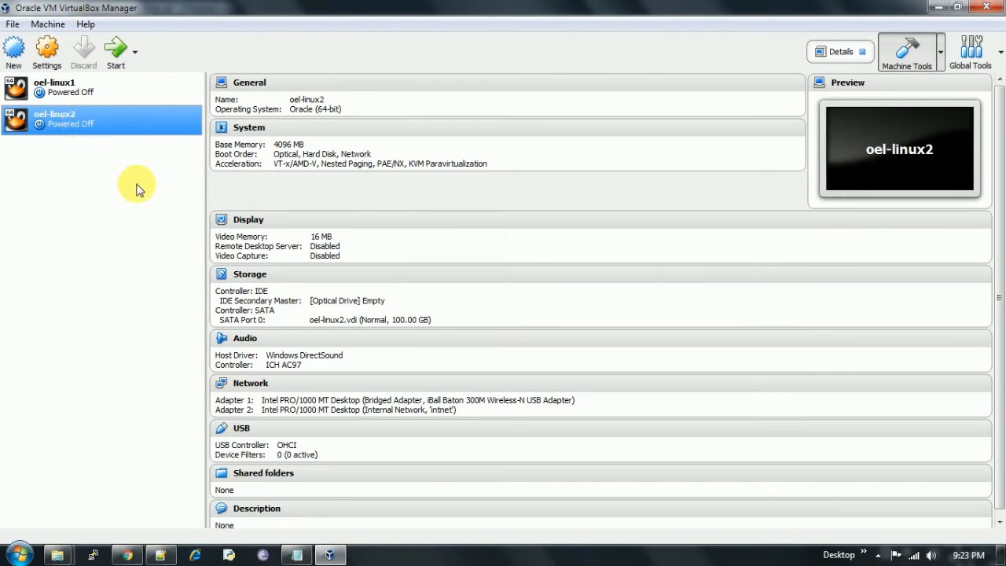
pyautogui.click(54, 86)
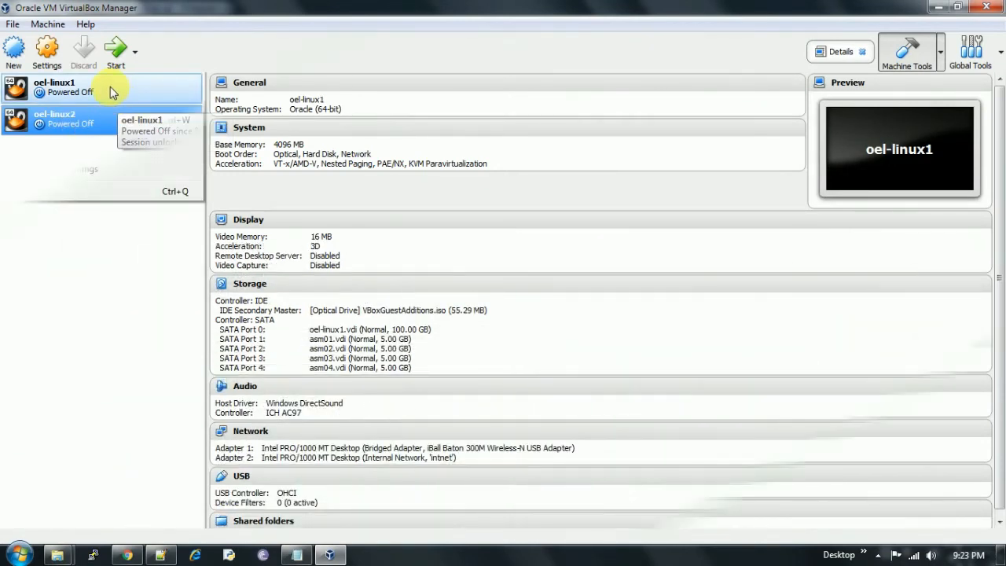
pyautogui.click(13, 24)
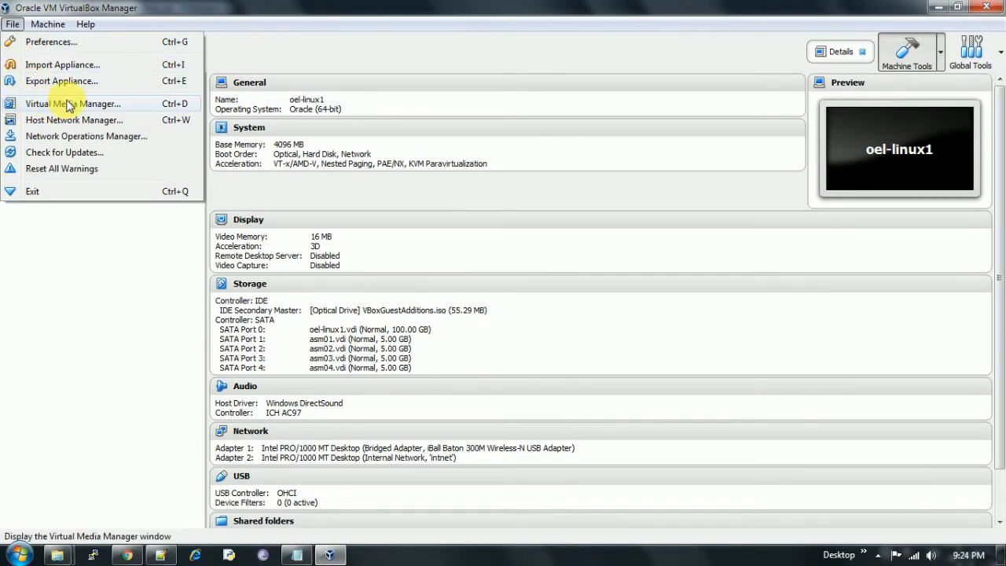
# In Virtual Media Manager, set asm01.vdi's type to Shareable and apply it.
pyautogui.click(71, 104)
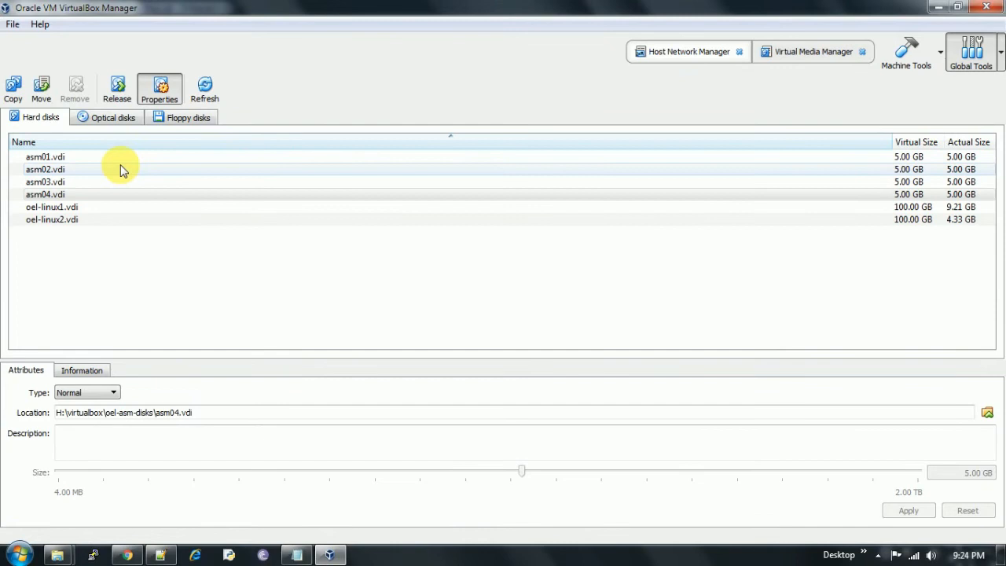
pyautogui.moveTo(113, 161)
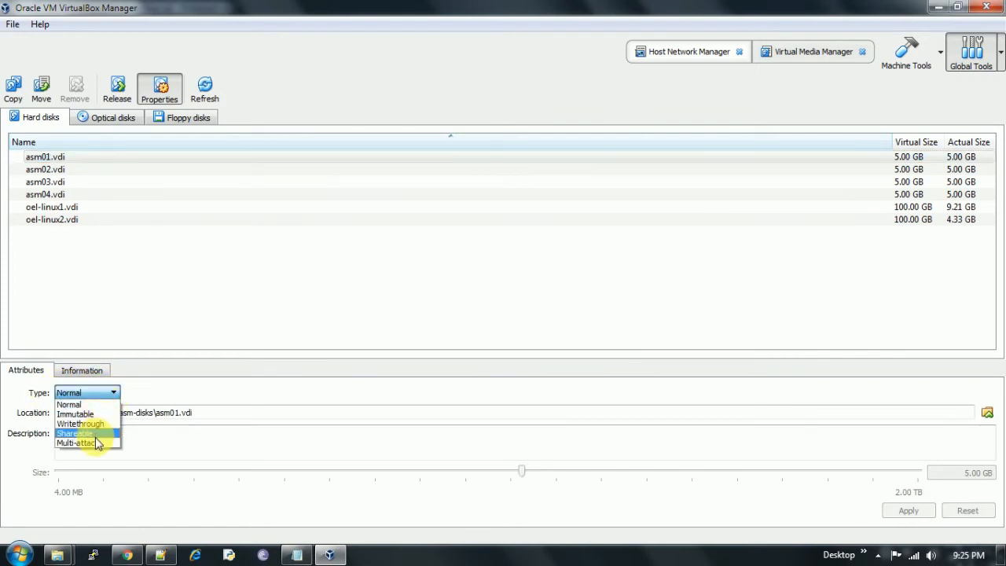
pyautogui.click(76, 434)
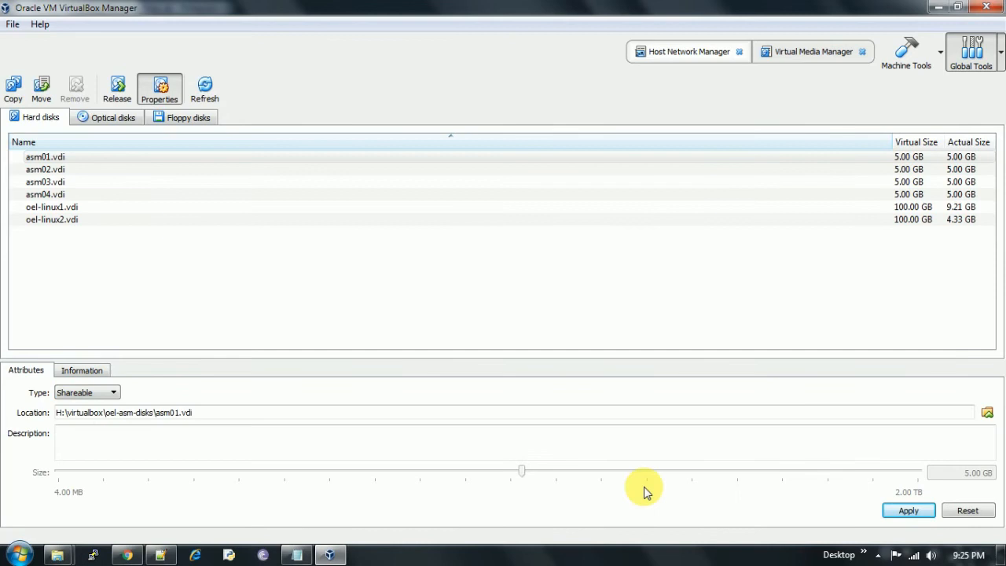
pyautogui.click(909, 511)
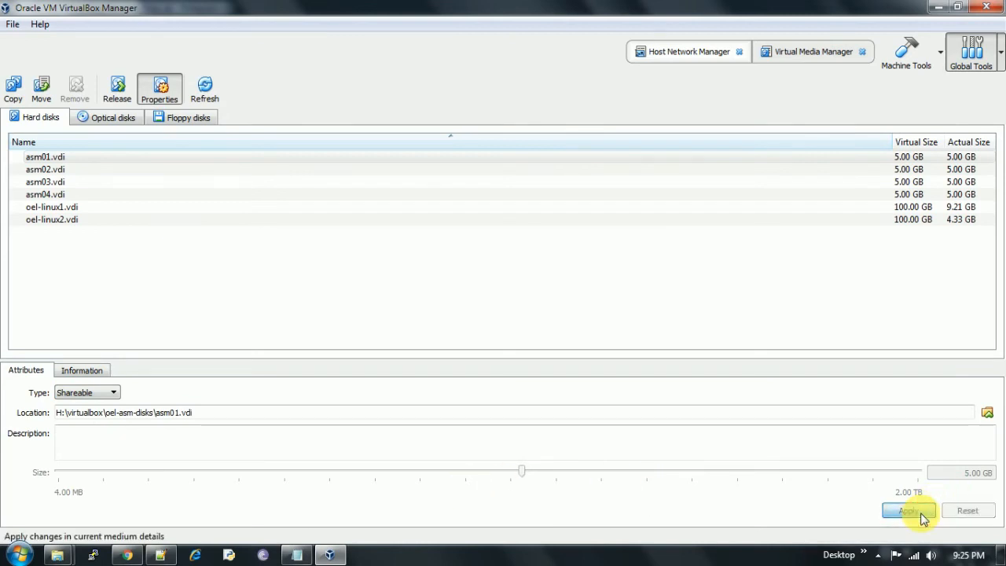
pyautogui.click(908, 509)
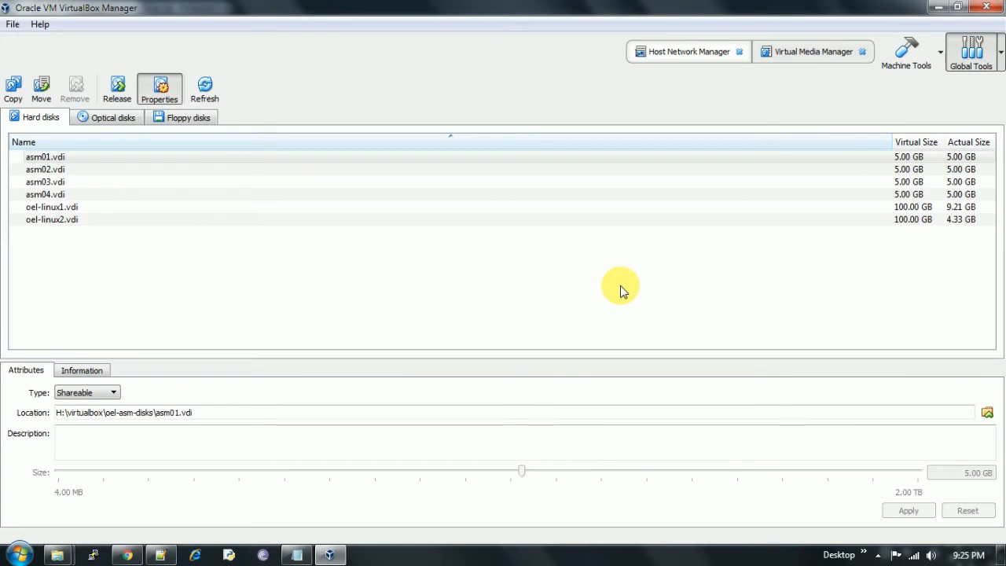
# Set asm02, asm03 and asm04 to the Shareable type and apply the changes.
pyautogui.click(44, 170)
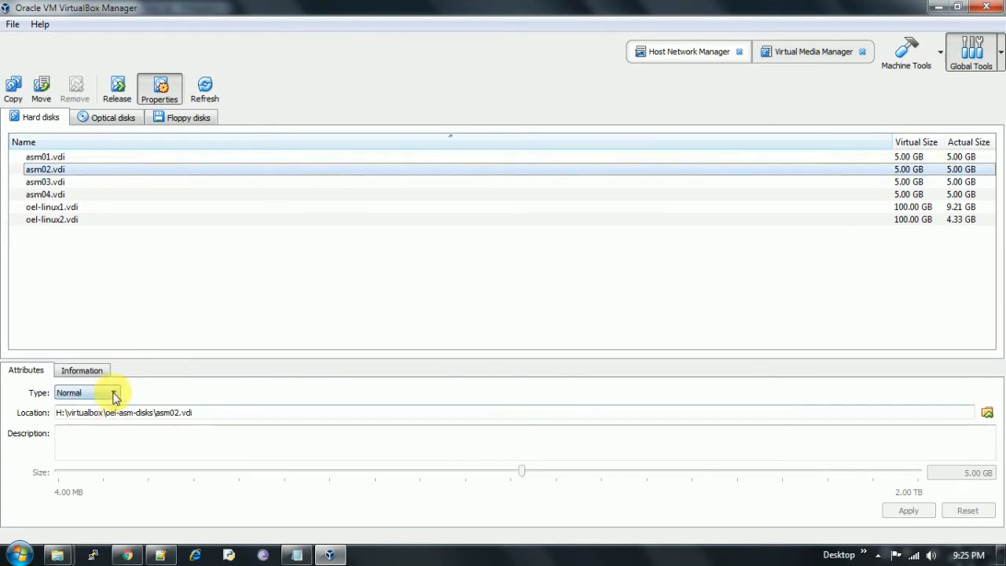
pyautogui.click(86, 393)
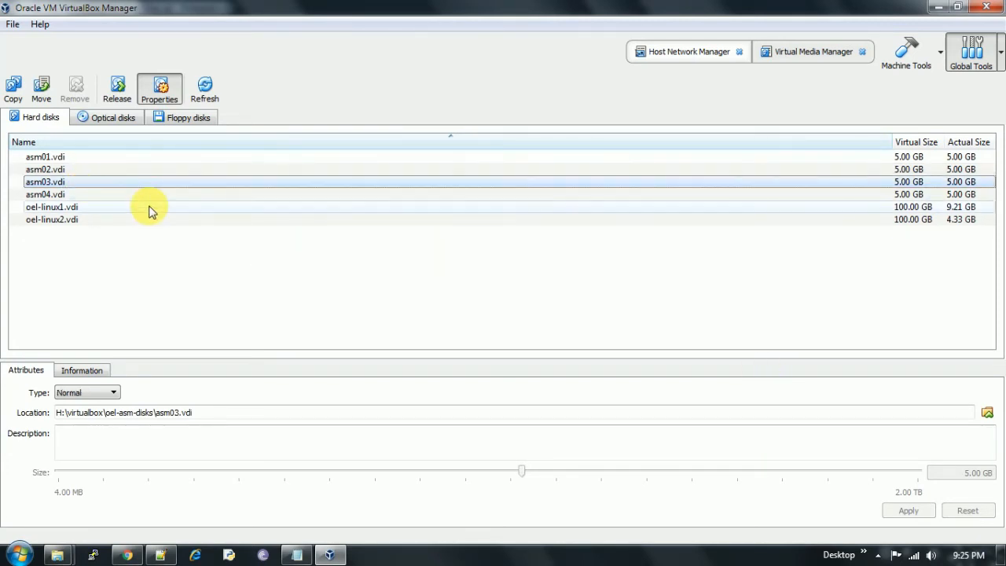
pyautogui.click(113, 393)
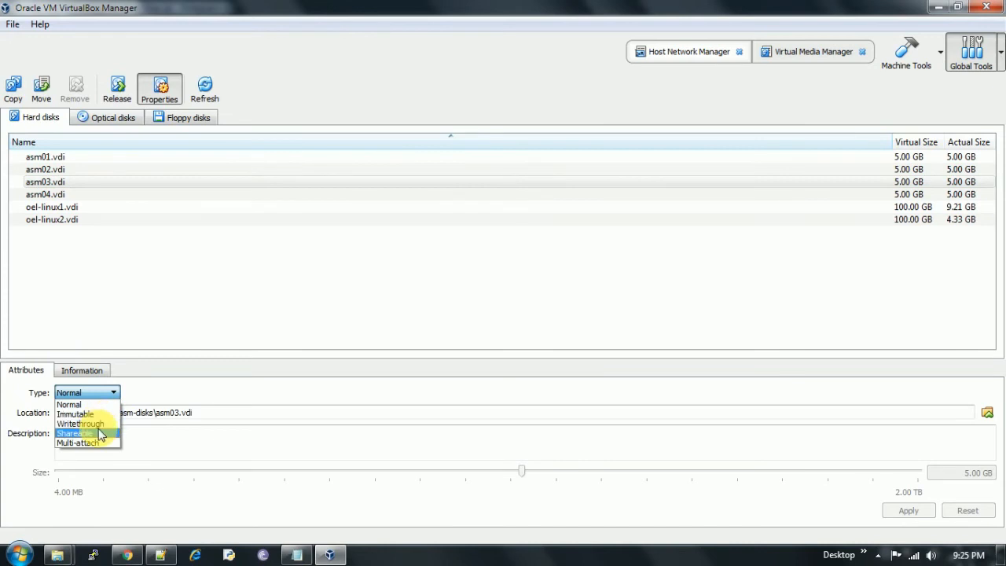
pyautogui.click(74, 434)
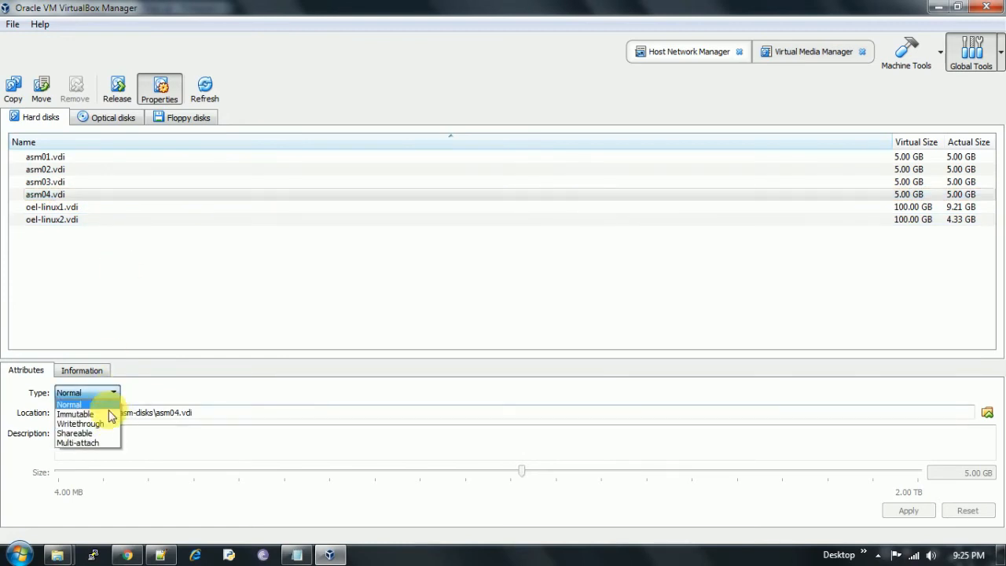
pyautogui.click(74, 434)
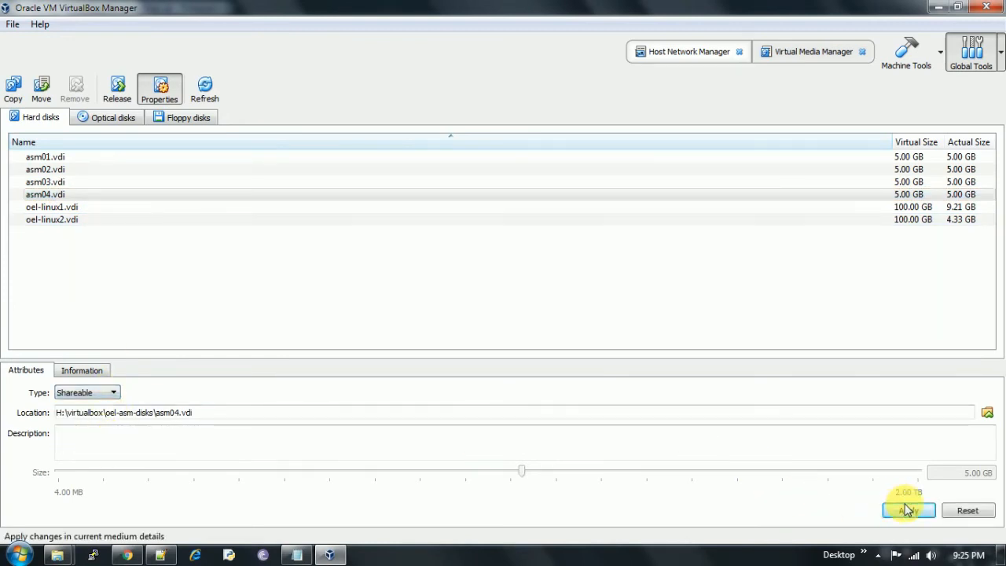
pyautogui.click(909, 509)
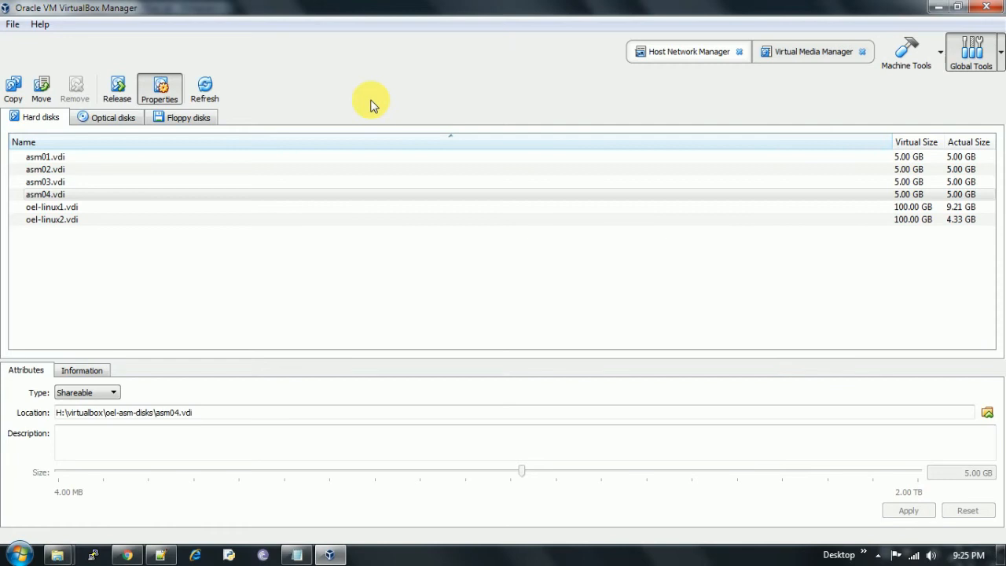
pyautogui.moveTo(770, 118)
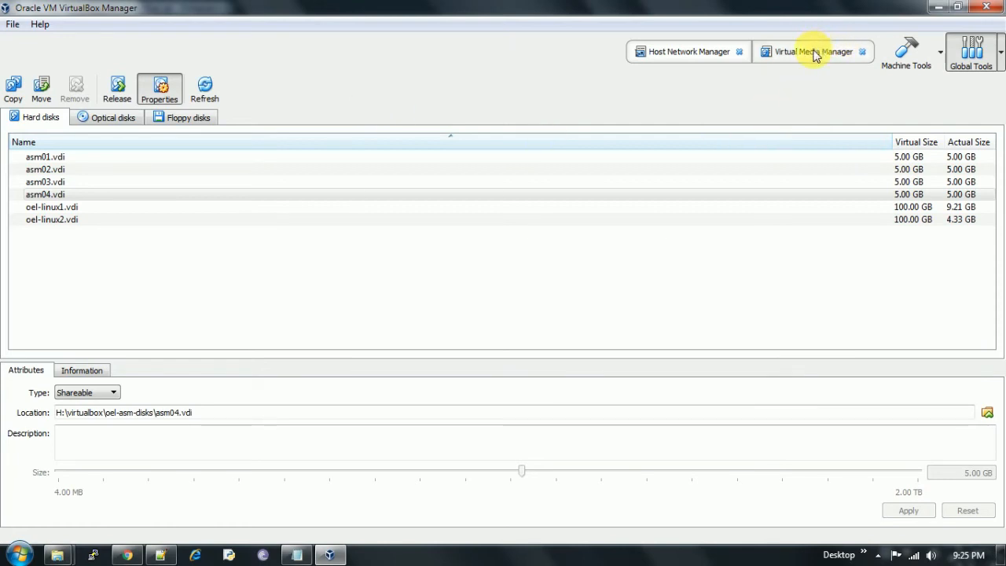
# Close the media and network manager tools and show oel-linux2's details.
pyautogui.click(688, 50)
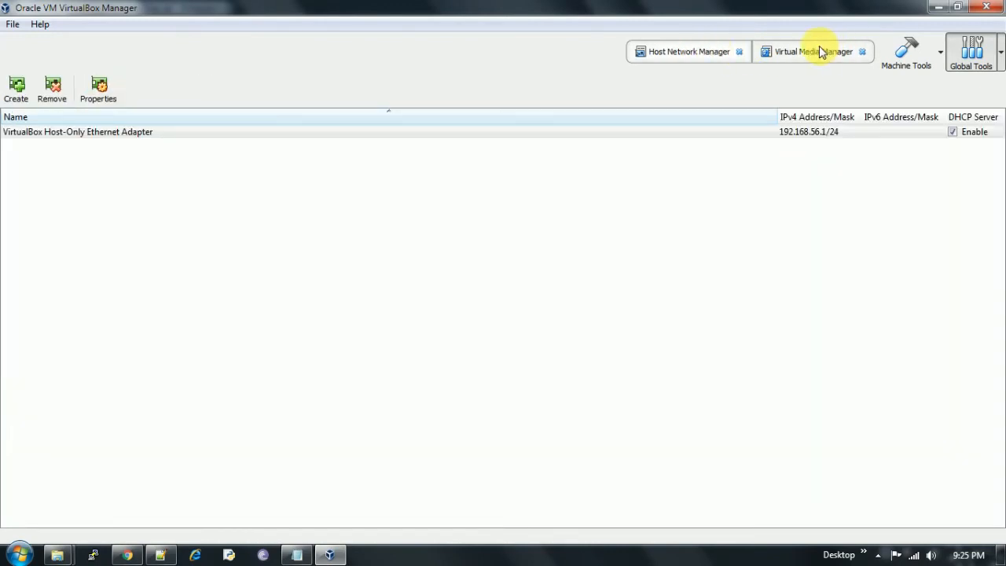
pyautogui.click(906, 50)
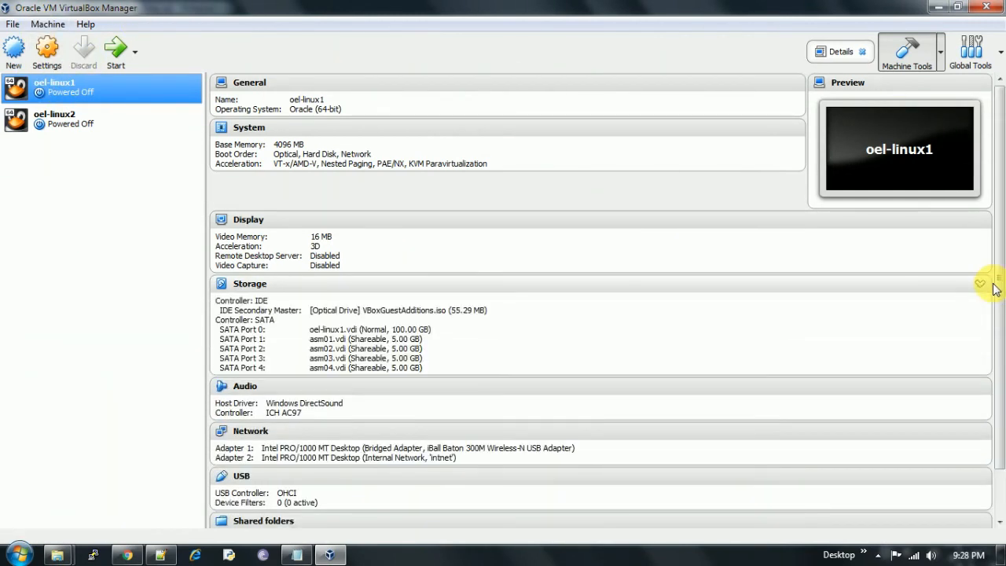
pyautogui.click(250, 283)
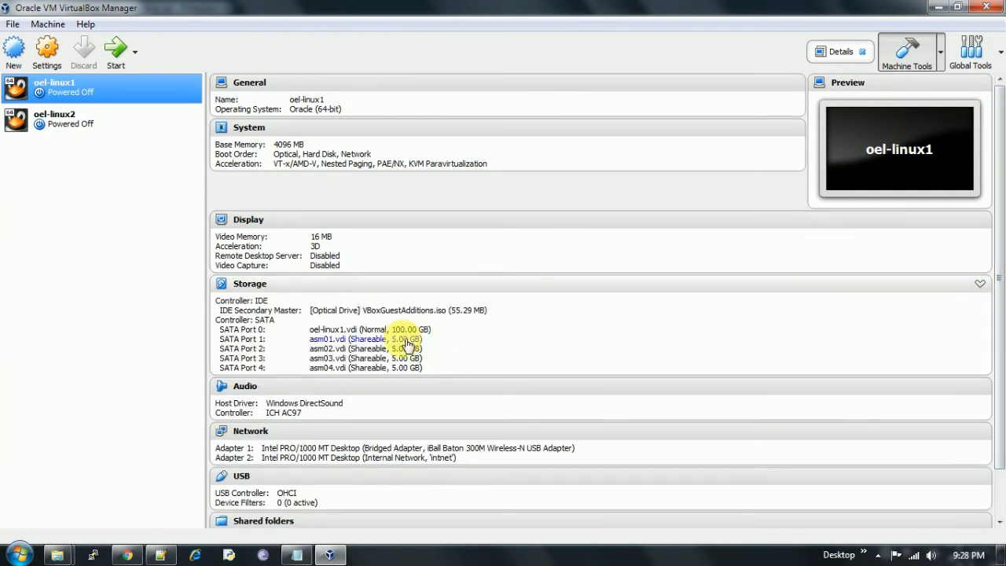
pyautogui.moveTo(431, 349)
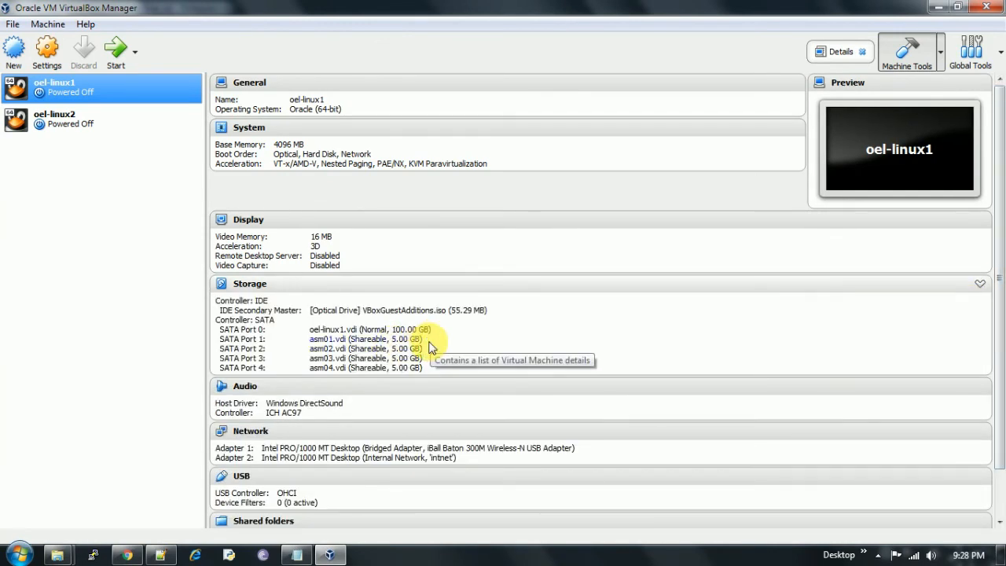
pyautogui.click(55, 118)
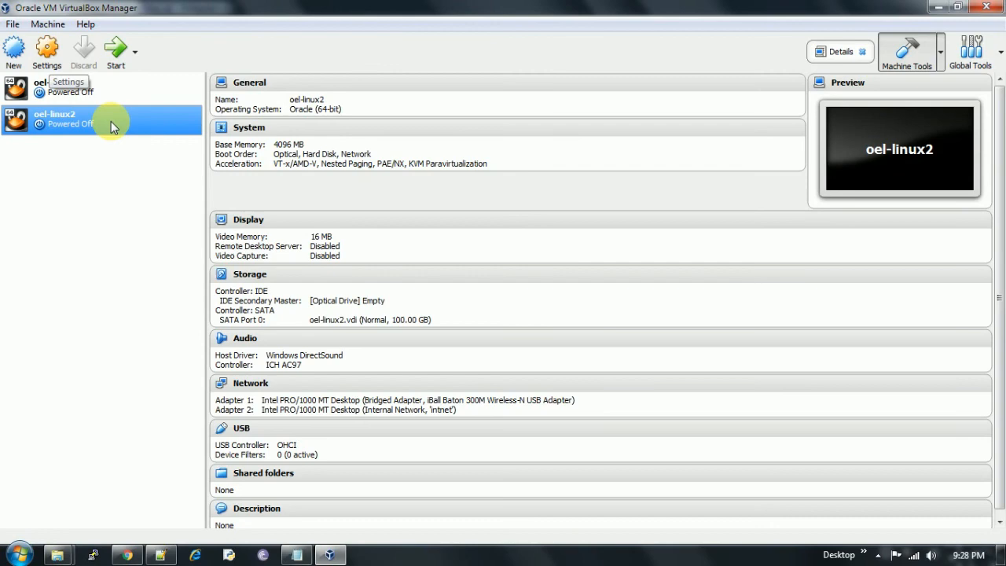
pyautogui.moveTo(47, 53)
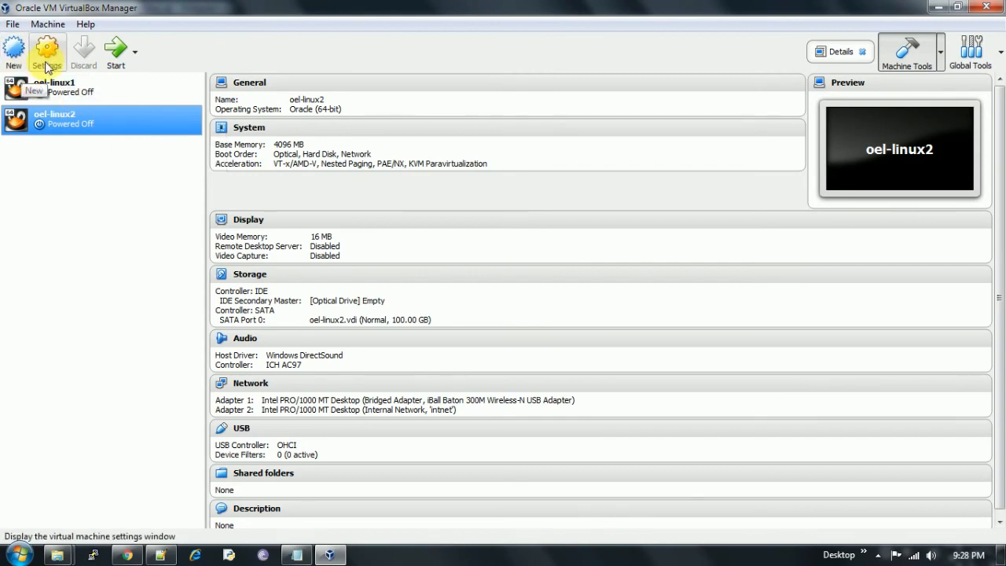
pyautogui.moveTo(47, 52)
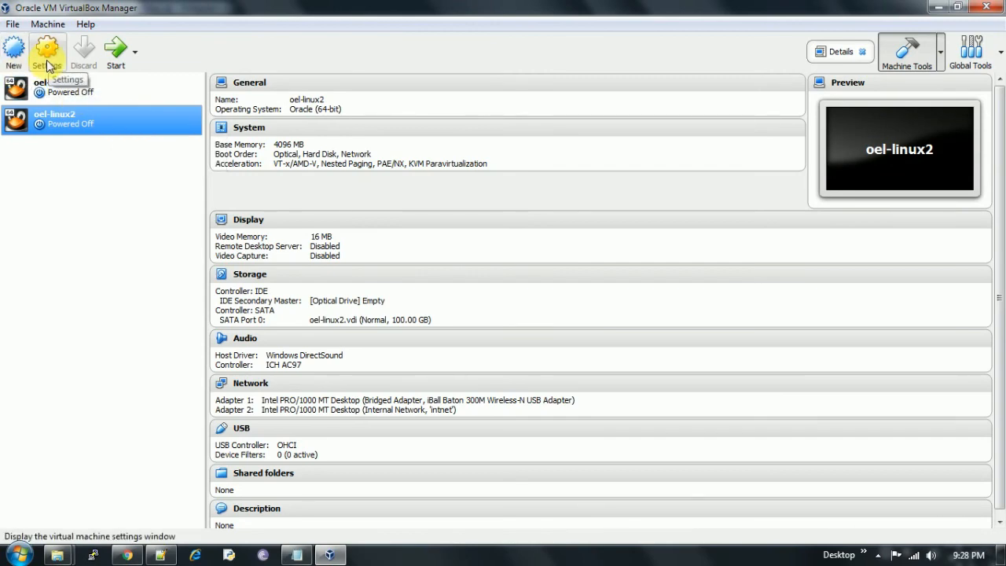
# In oel-linux2's Storage settings, attach the existing asm01.vdi to the SATA controller.
pyautogui.click(47, 50)
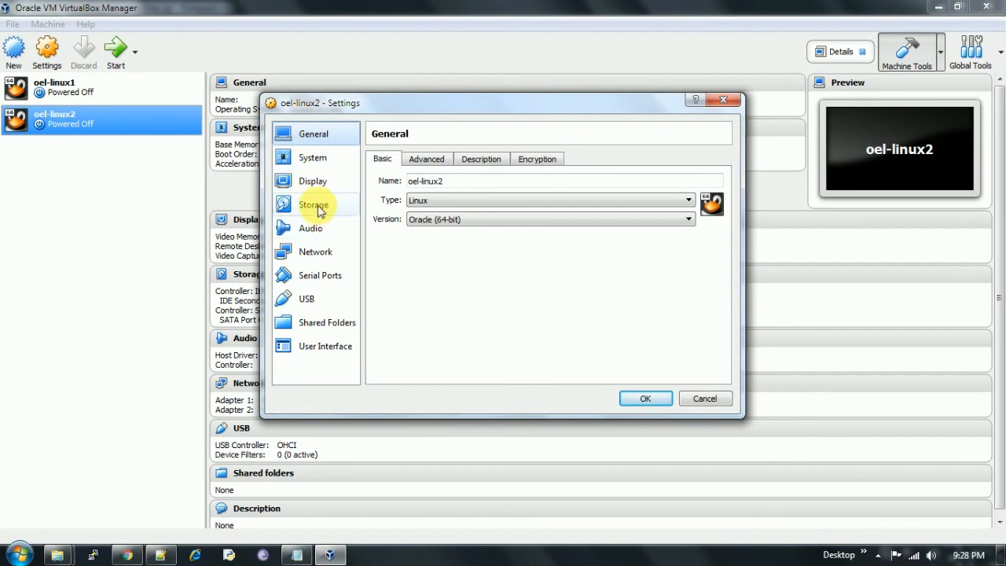
pyautogui.click(312, 204)
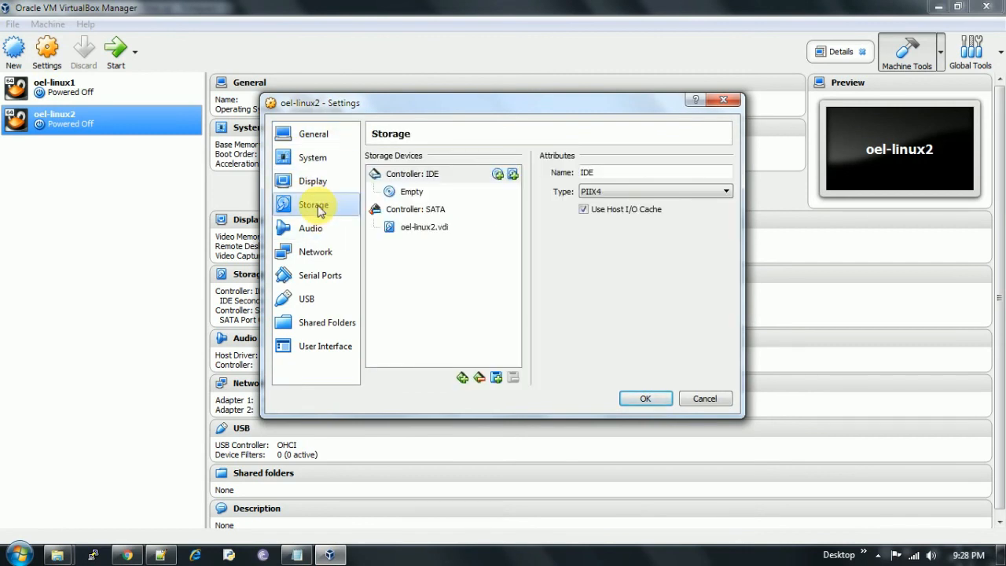
pyautogui.click(425, 209)
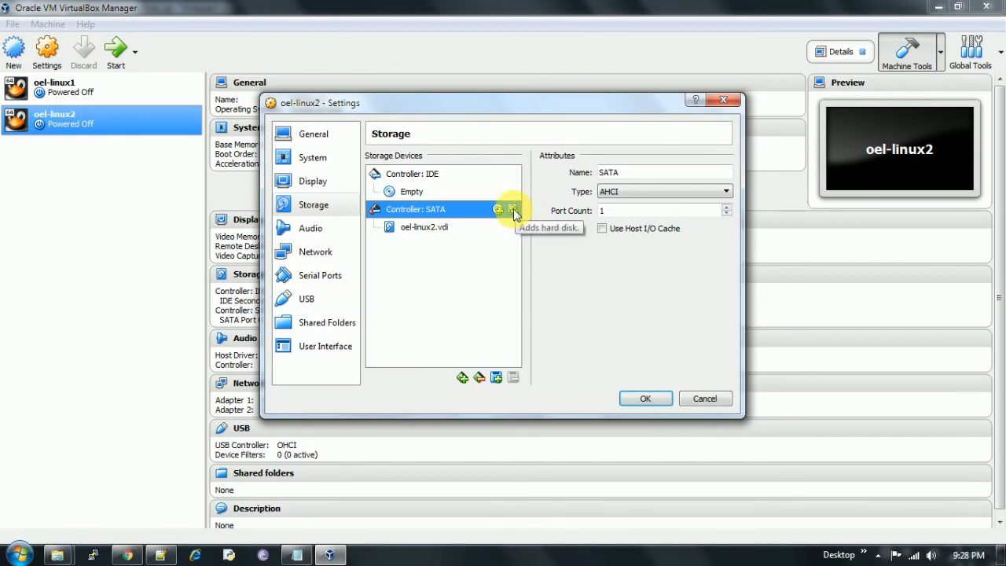
pyautogui.click(512, 211)
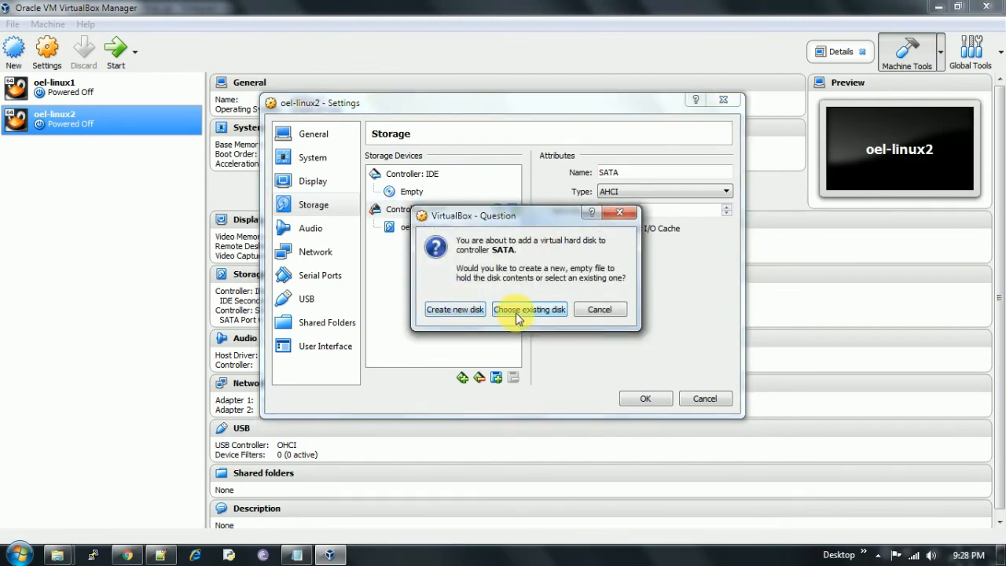
pyautogui.click(528, 308)
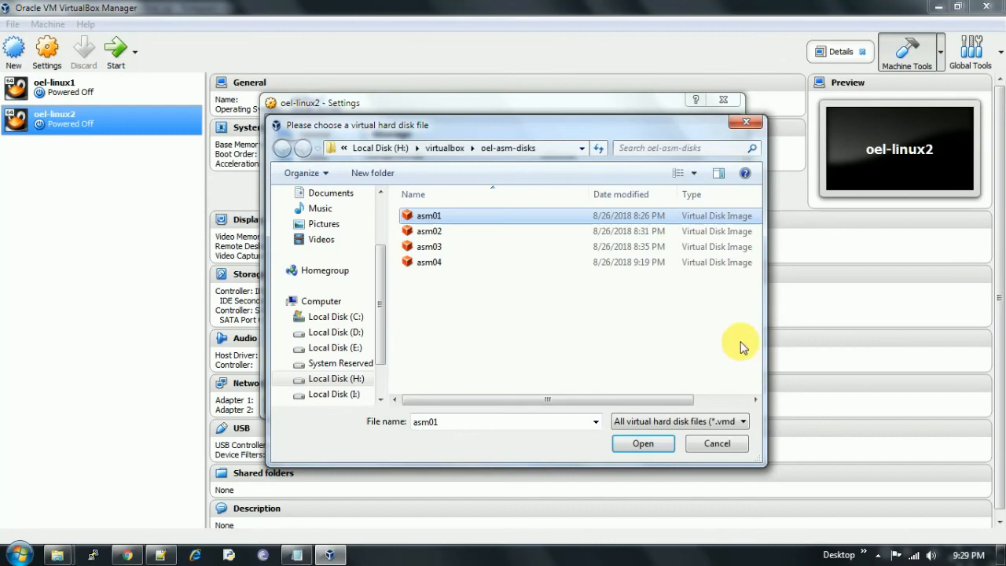
pyautogui.click(641, 444)
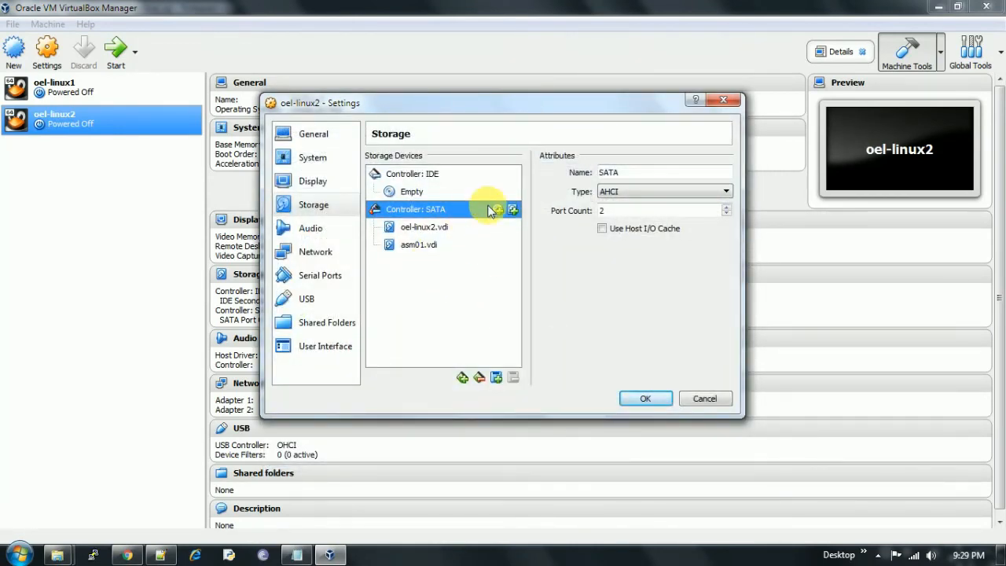
# Attach the remaining asm02–asm04 existing disks to SATA and save oel-linux2's settings.
pyautogui.click(513, 209)
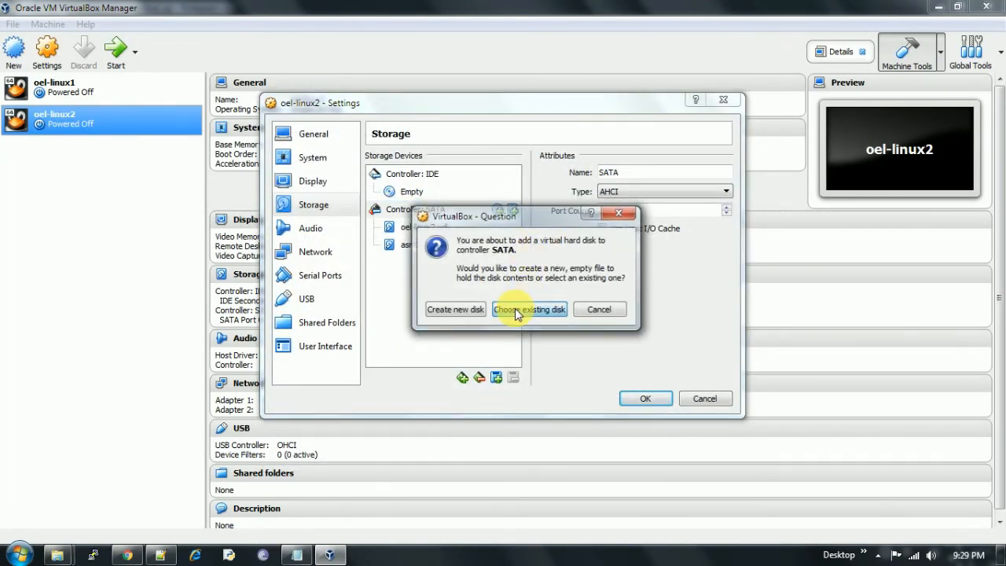
pyautogui.click(528, 308)
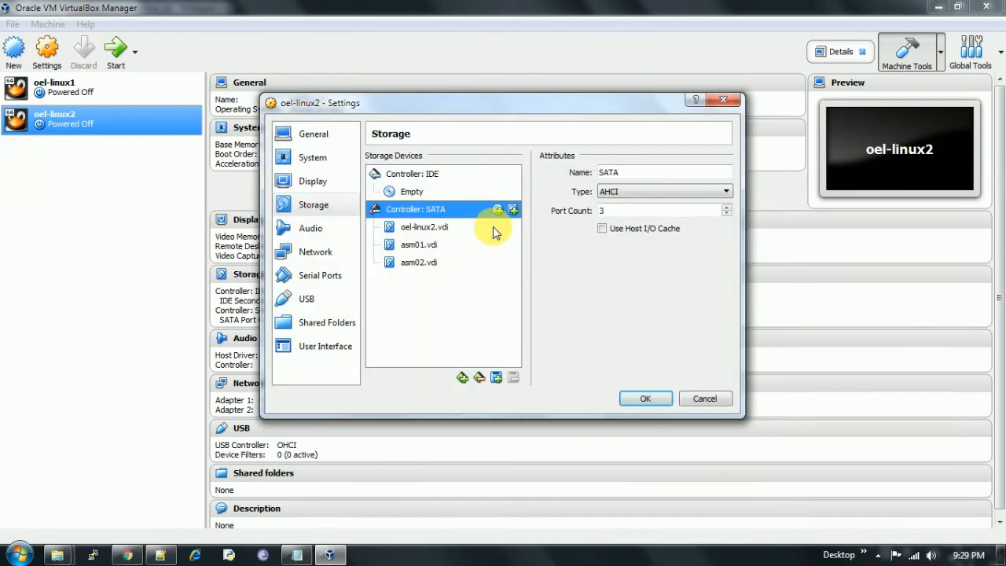
pyautogui.click(513, 209)
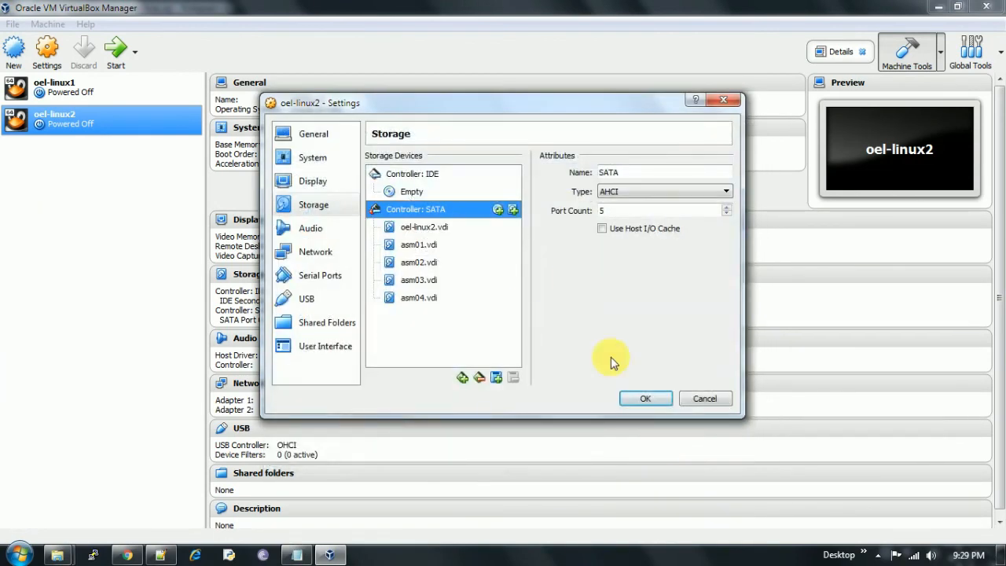
pyautogui.click(644, 399)
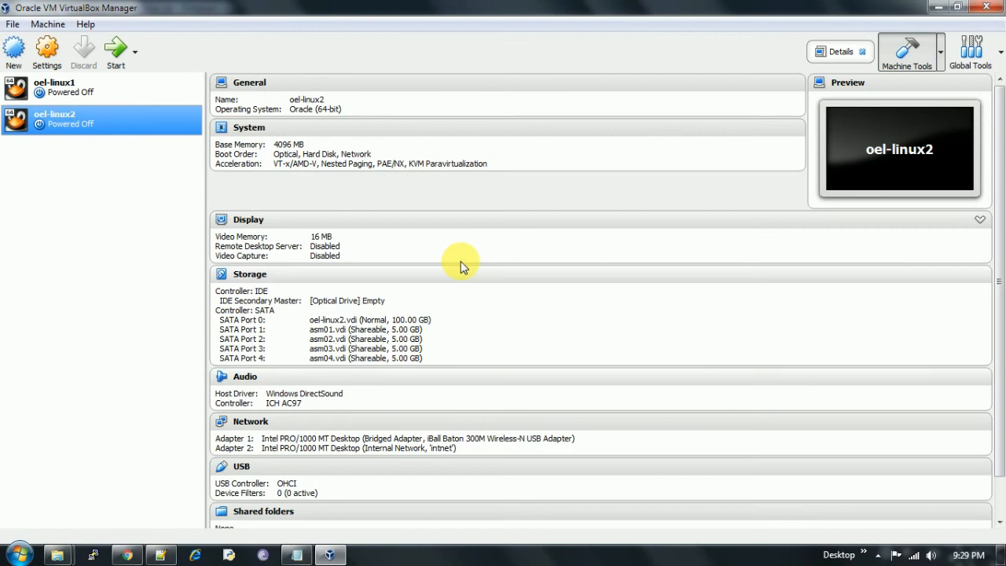
# Select oel-linux1 to confirm asm01–asm04.vdi appear as Shareable 5 GB disks on its SATA ports.
pyautogui.click(53, 87)
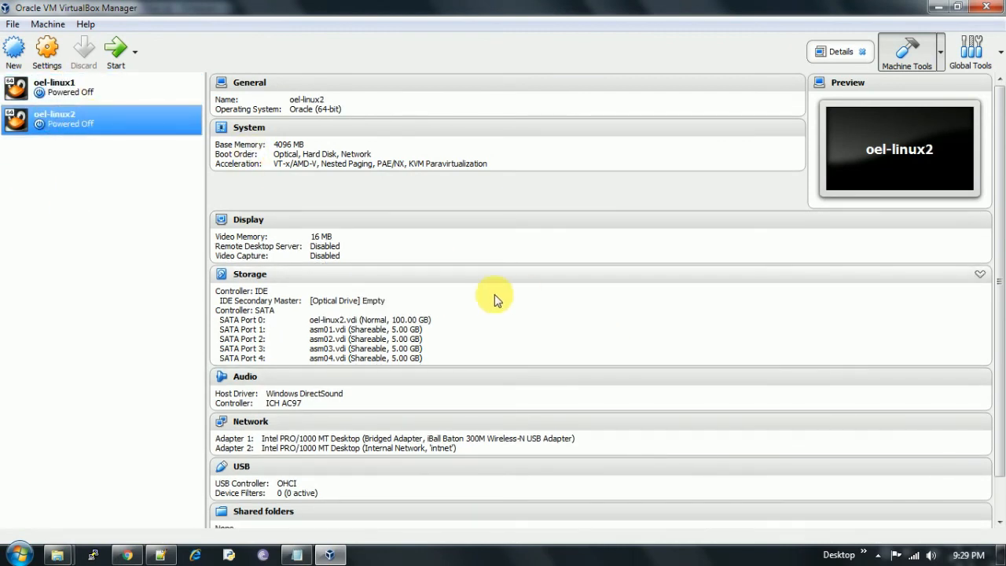
pyautogui.click(63, 86)
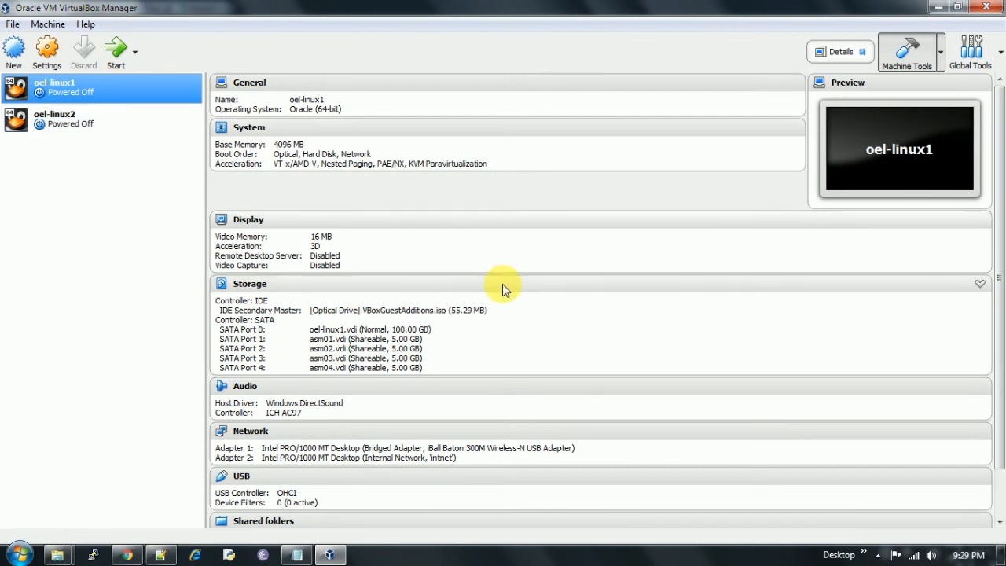
pyautogui.moveTo(503, 289)
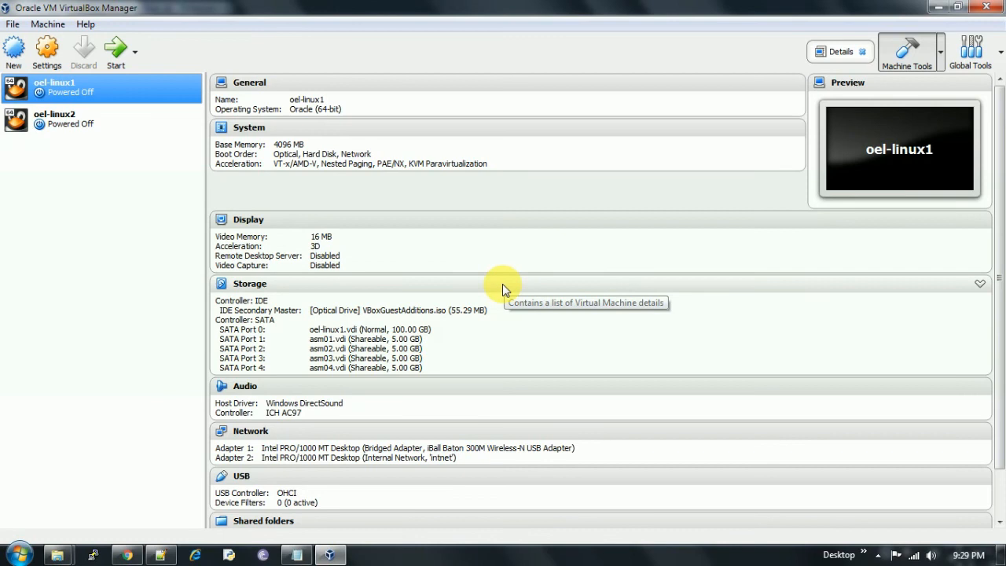
pyautogui.moveTo(503, 289)
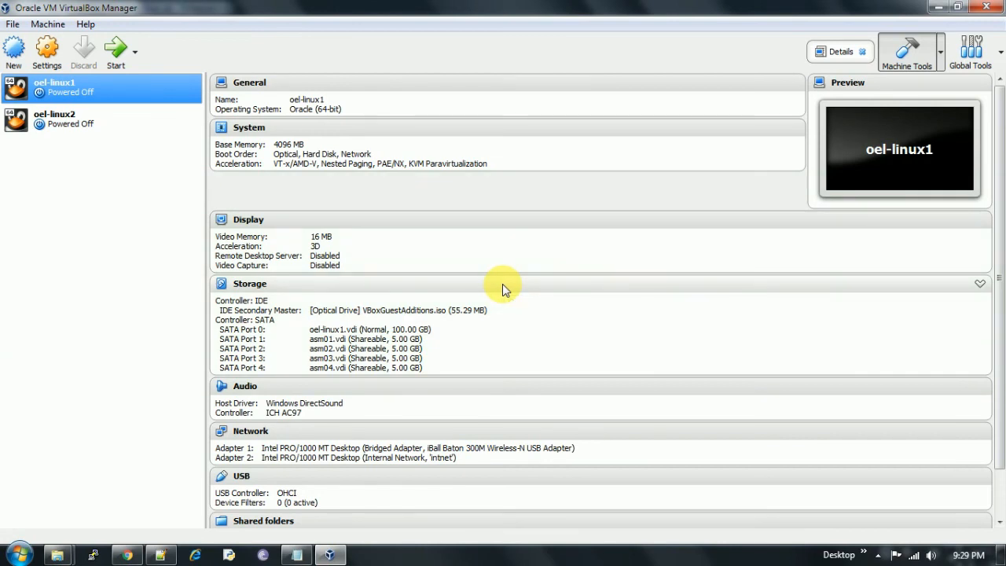